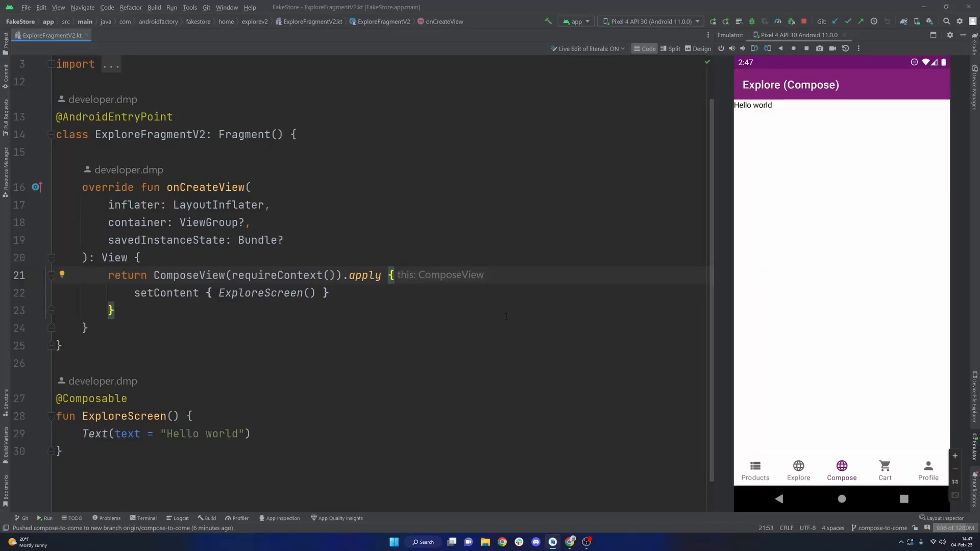
Step: View pull request #1's Info with its commit 'Laid the foundation for Compose!' and merge status
{"action": "left_click", "coordinate": [384, 319]}
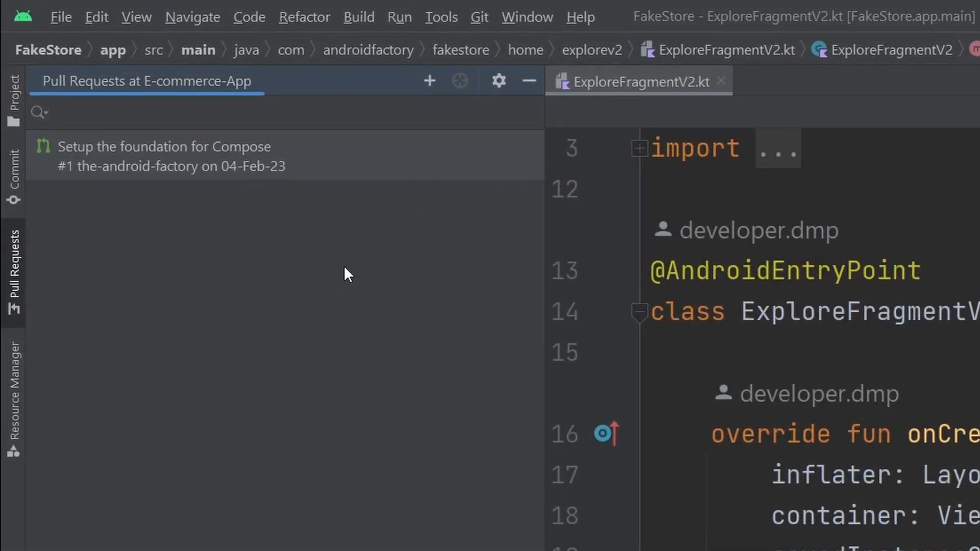
{"action": "mouse_move", "coordinate": [310, 474]}
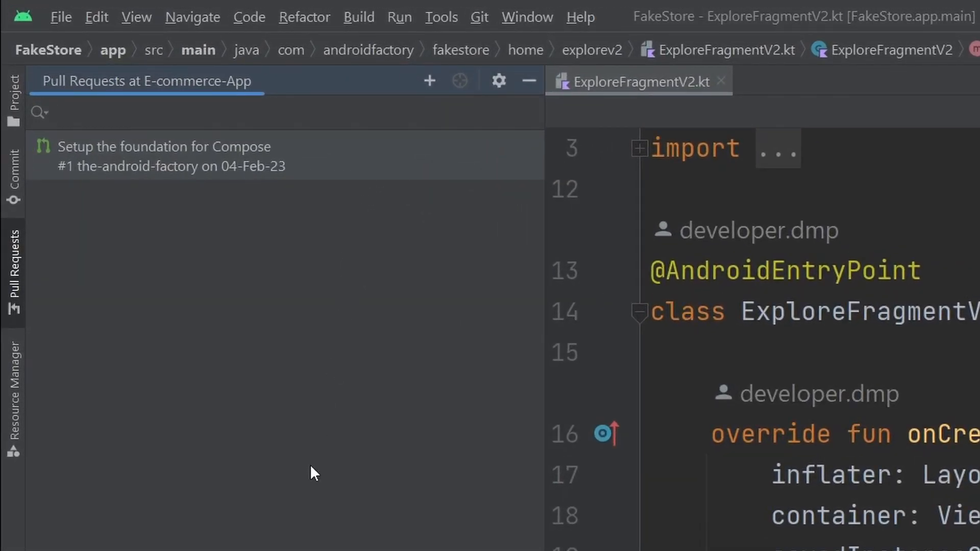
{"action": "mouse_move", "coordinate": [324, 516]}
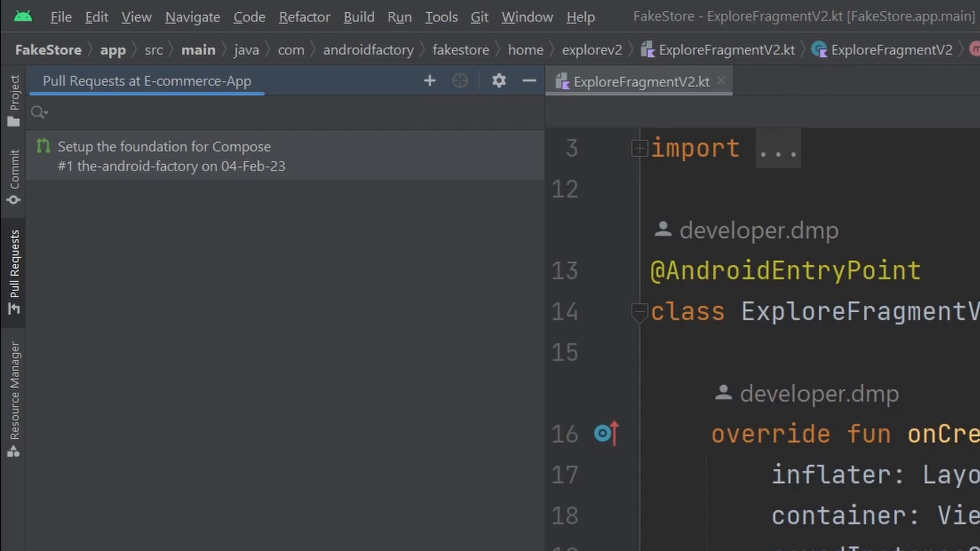
{"action": "left_click", "coordinate": [67, 113]}
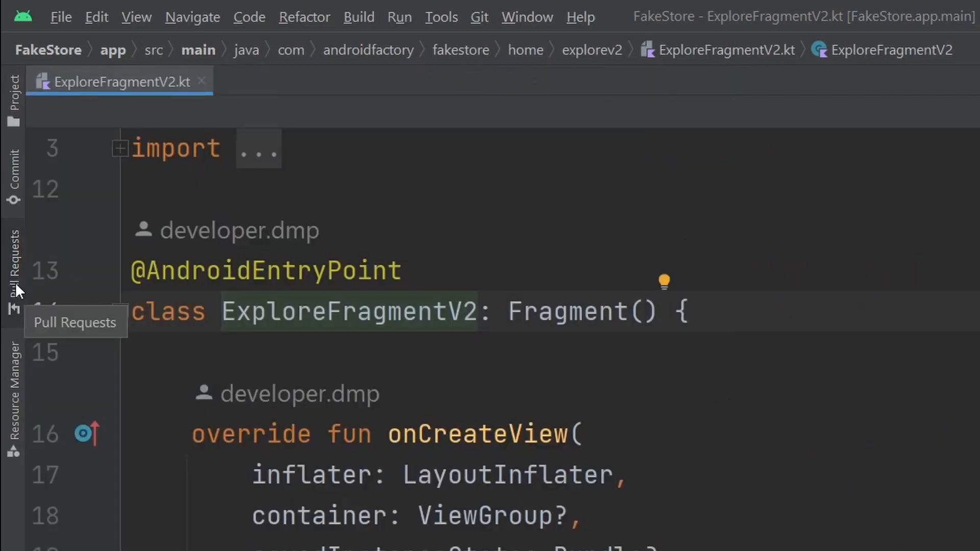
{"action": "left_click", "coordinate": [11, 263]}
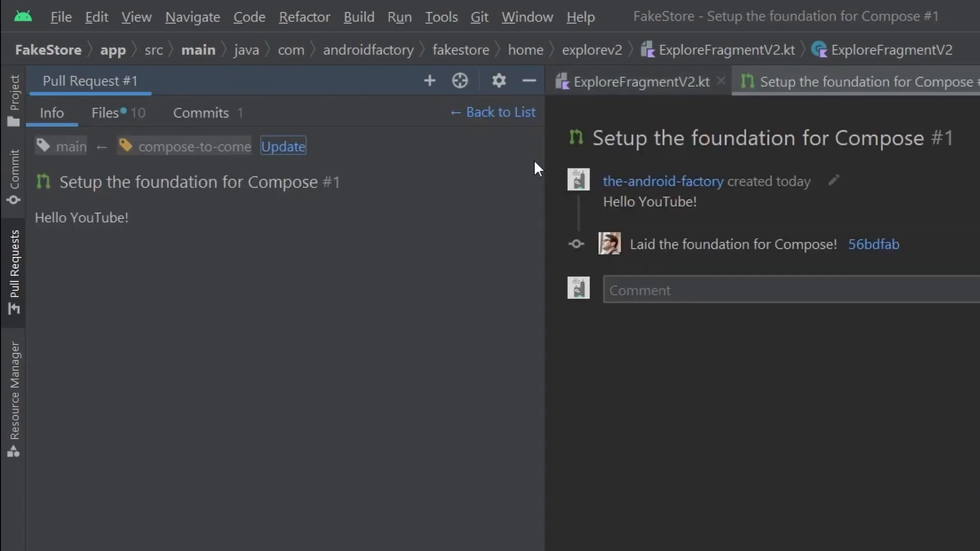
{"action": "mouse_move", "coordinate": [520, 153]}
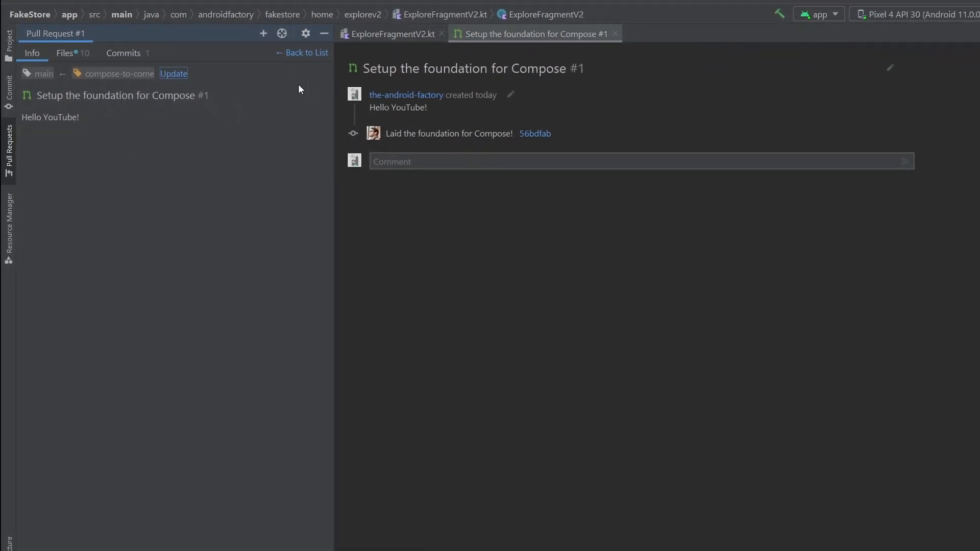
{"action": "mouse_move", "coordinate": [35, 81]}
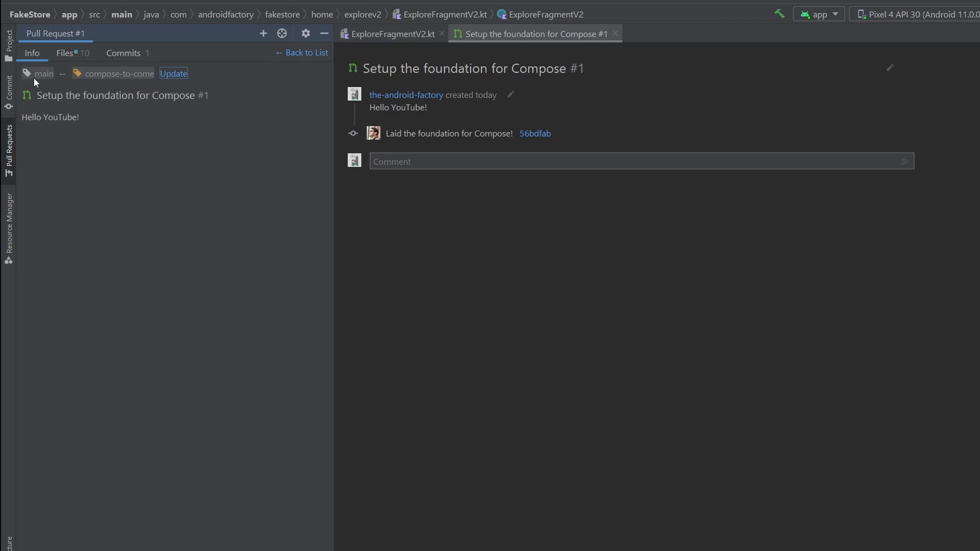
{"action": "mouse_move", "coordinate": [120, 78]}
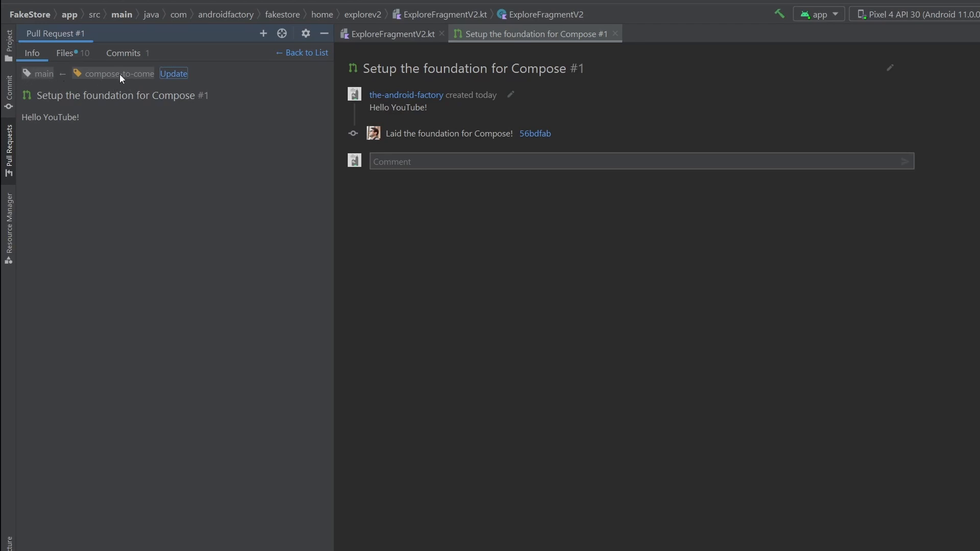
{"action": "mouse_move", "coordinate": [66, 103]}
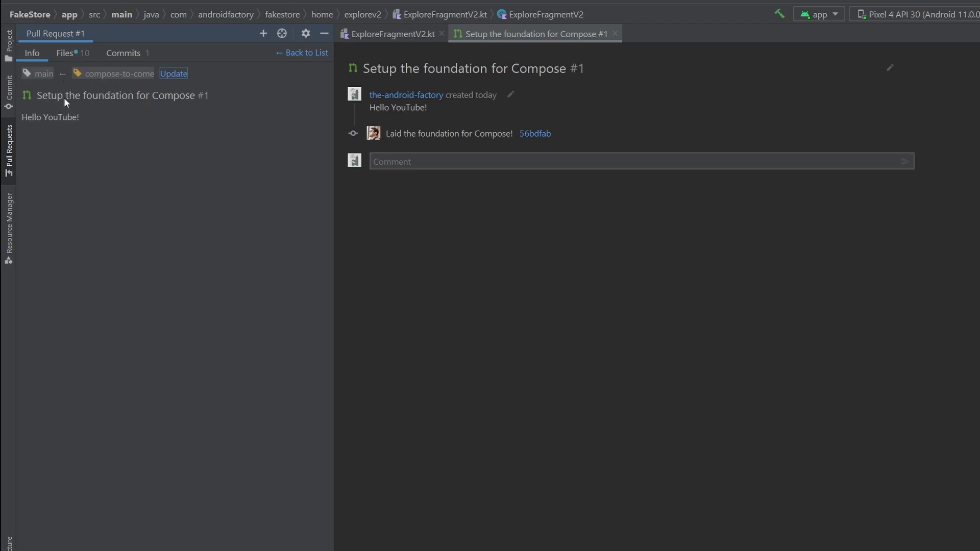
{"action": "left_click_drag", "start_coordinate": [38, 95], "coordinate": [128, 95]}
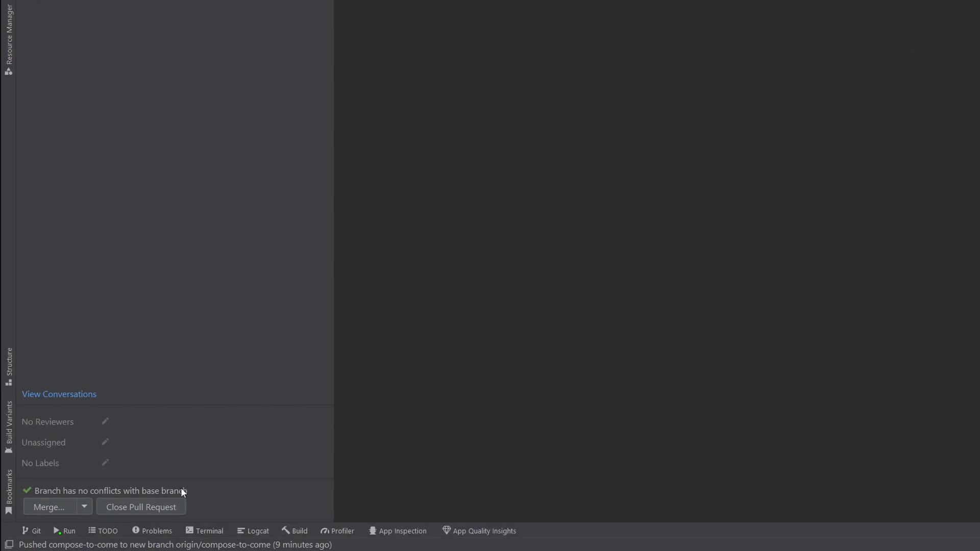
{"action": "mouse_move", "coordinate": [55, 495]}
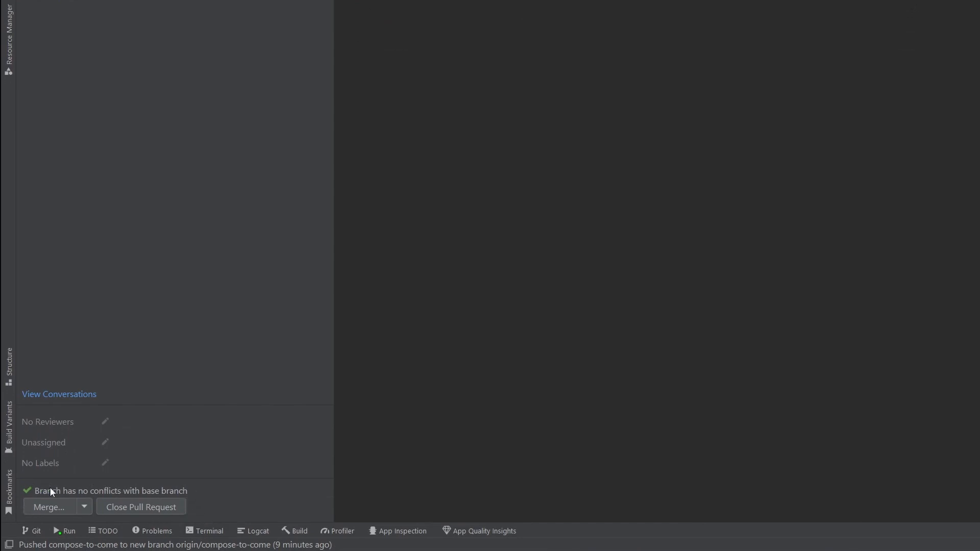
{"action": "mouse_move", "coordinate": [84, 512]}
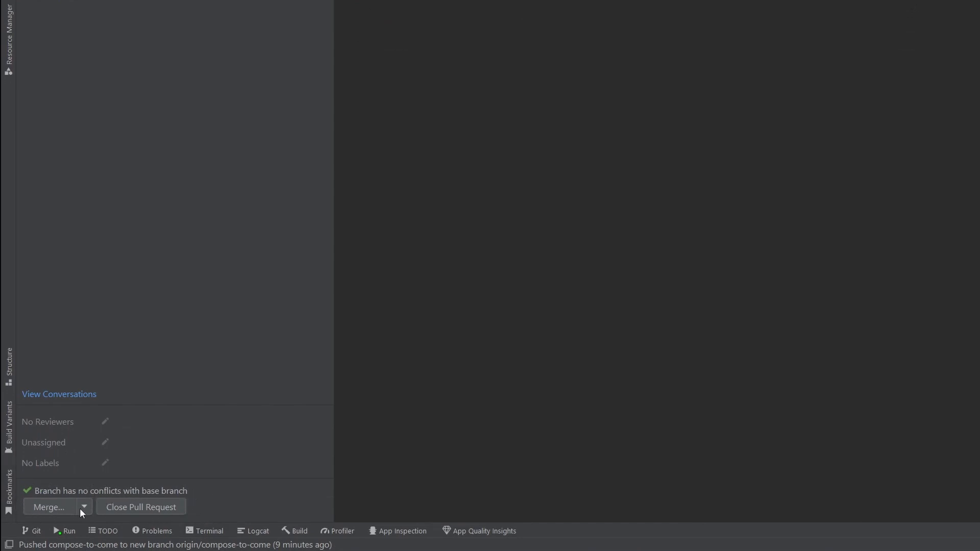
{"action": "left_click", "coordinate": [84, 506]}
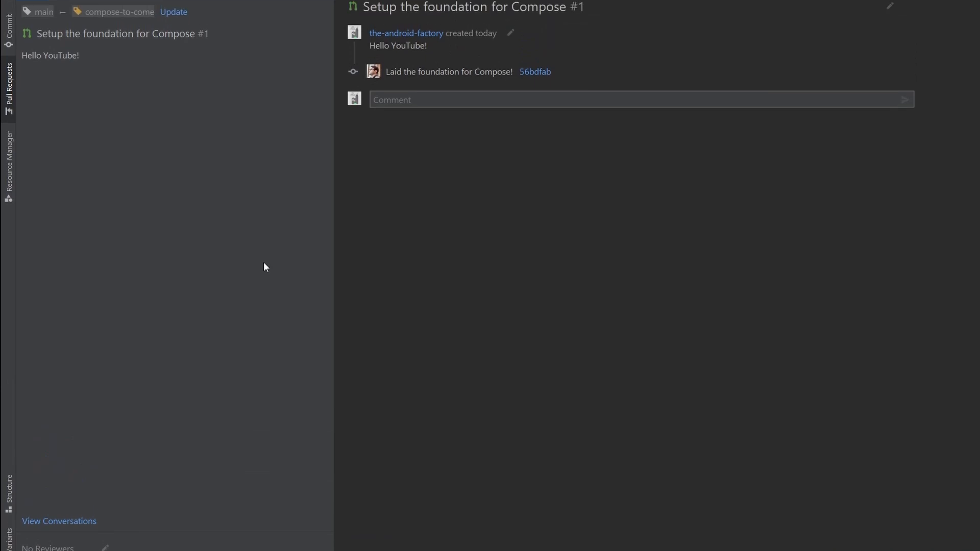
Step: List PR #1's changed files and select VerticalSpaceEpoxyModel.kt, ExploreFragmentV2.kt and MainActivity.kt
{"action": "left_click", "coordinate": [65, 52]}
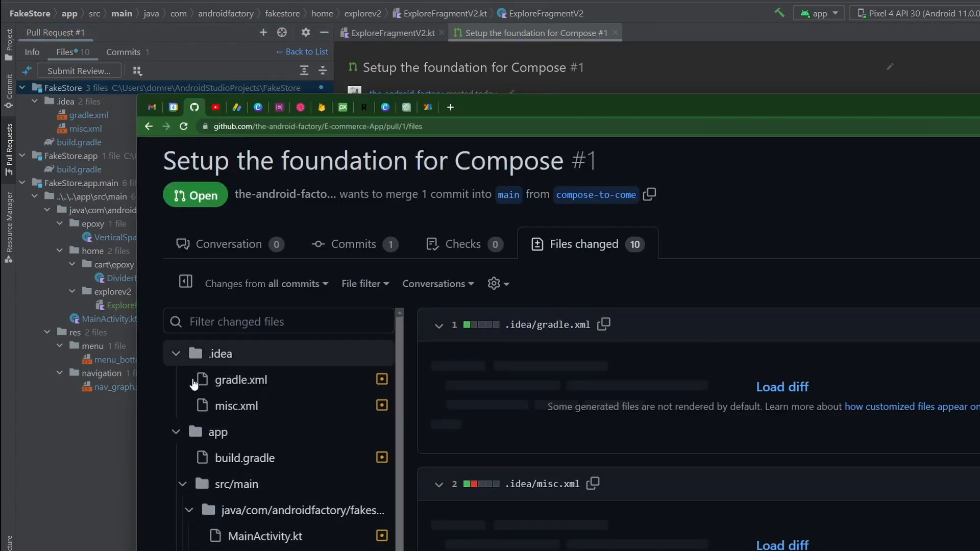
{"action": "scroll", "scroll_direction": "down", "scroll_amount": 3}
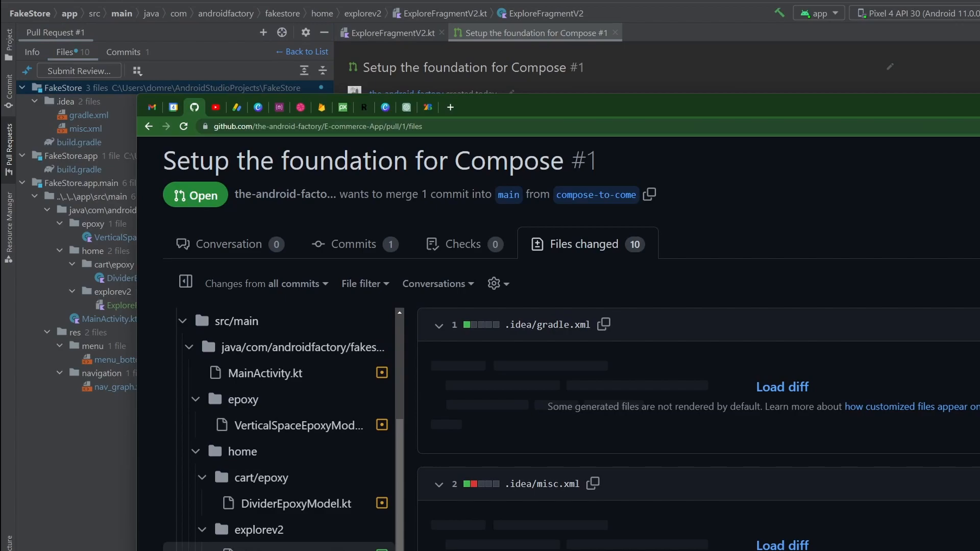
{"action": "mouse_move", "coordinate": [100, 446]}
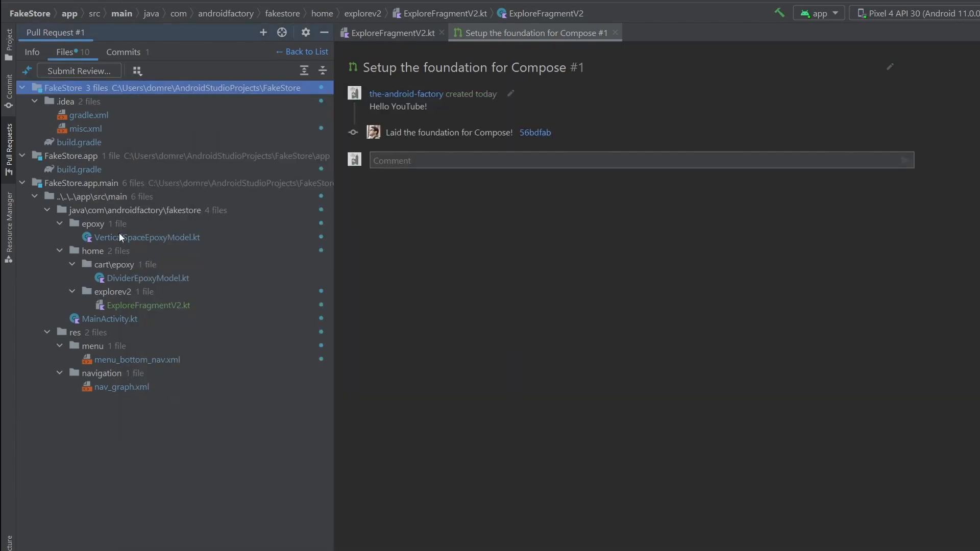
{"action": "mouse_move", "coordinate": [159, 389]}
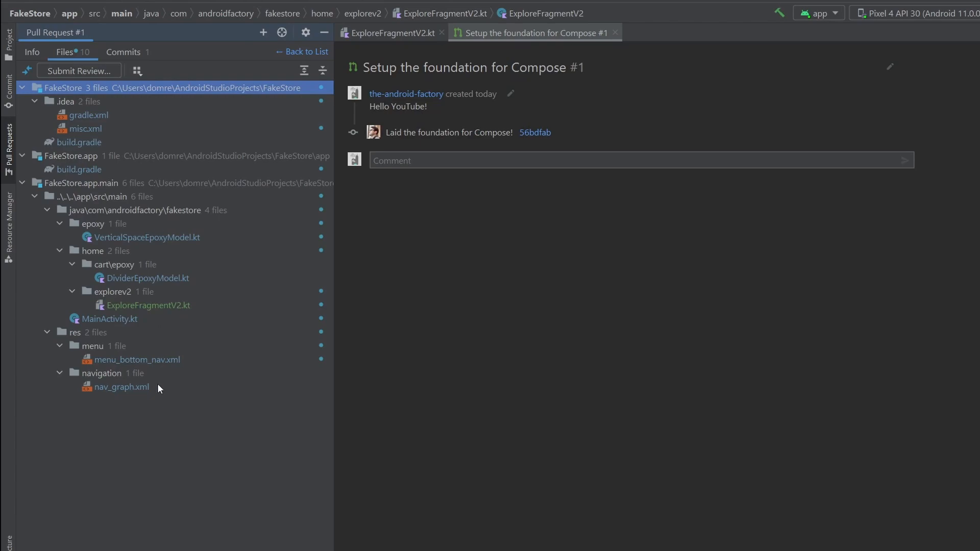
{"action": "mouse_move", "coordinate": [156, 381]}
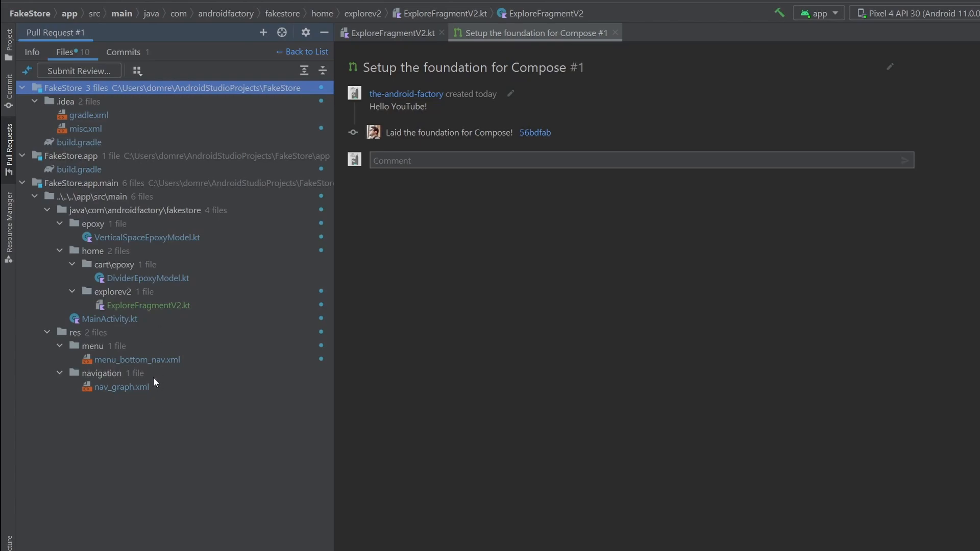
{"action": "left_click", "coordinate": [147, 237]}
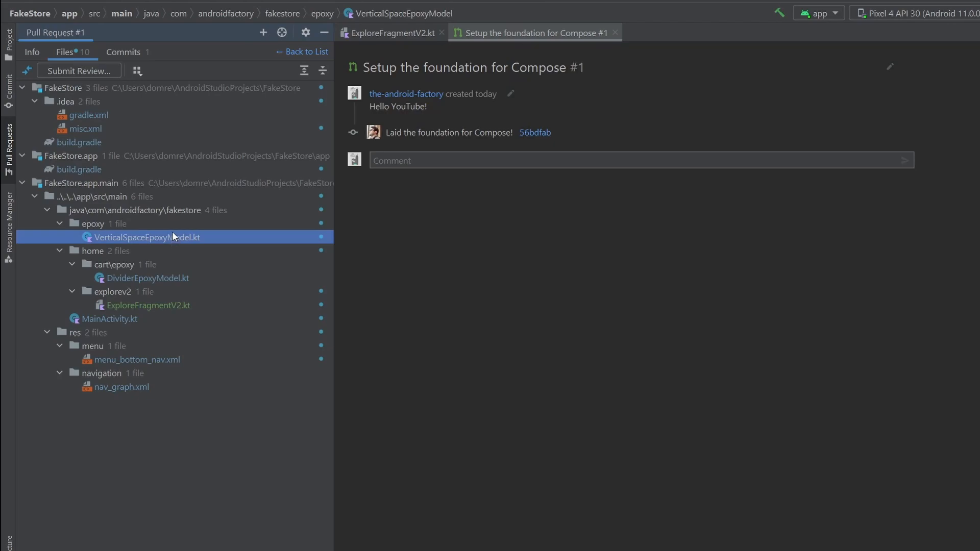
{"action": "mouse_move", "coordinate": [177, 279]}
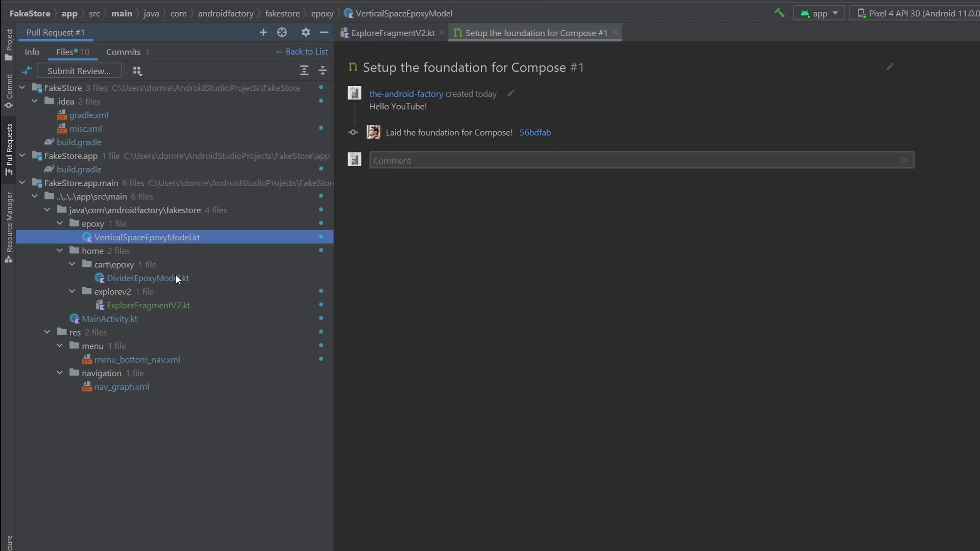
{"action": "mouse_move", "coordinate": [136, 308]}
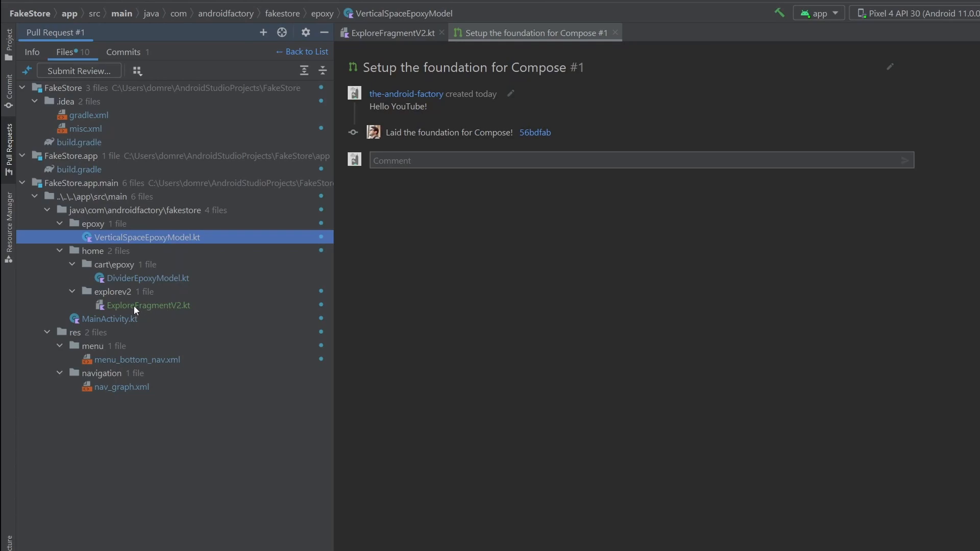
{"action": "left_click", "coordinate": [148, 305]}
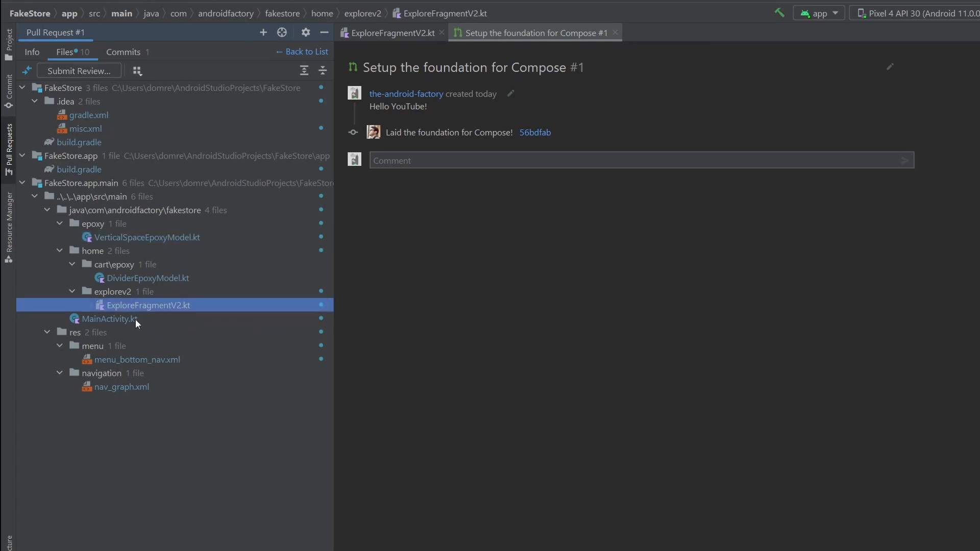
{"action": "left_click", "coordinate": [110, 319]}
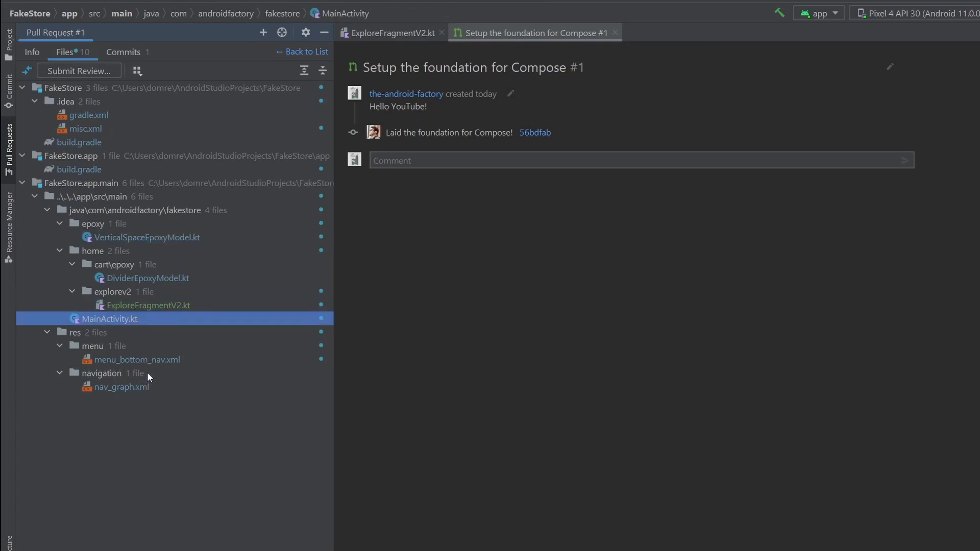
{"action": "mouse_move", "coordinate": [163, 257]}
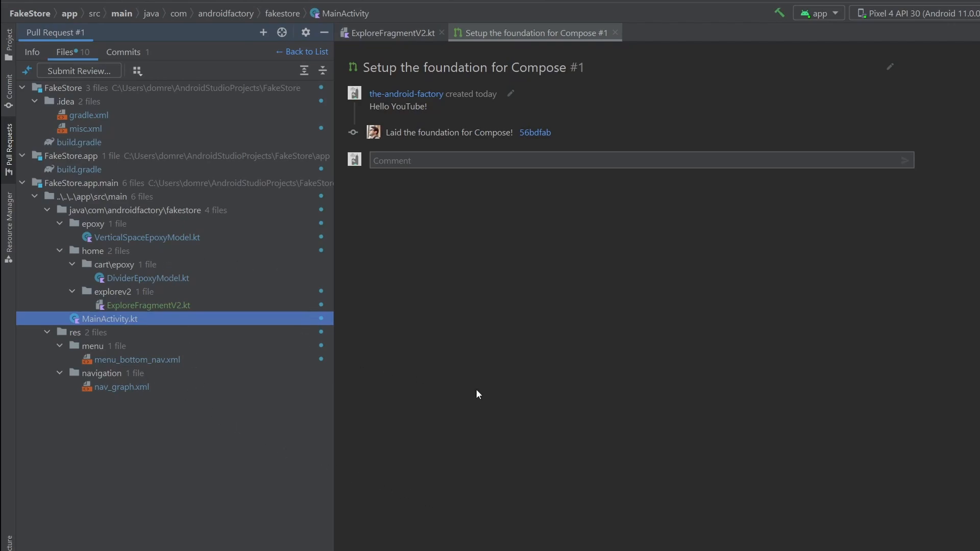
{"action": "mouse_move", "coordinate": [469, 374]}
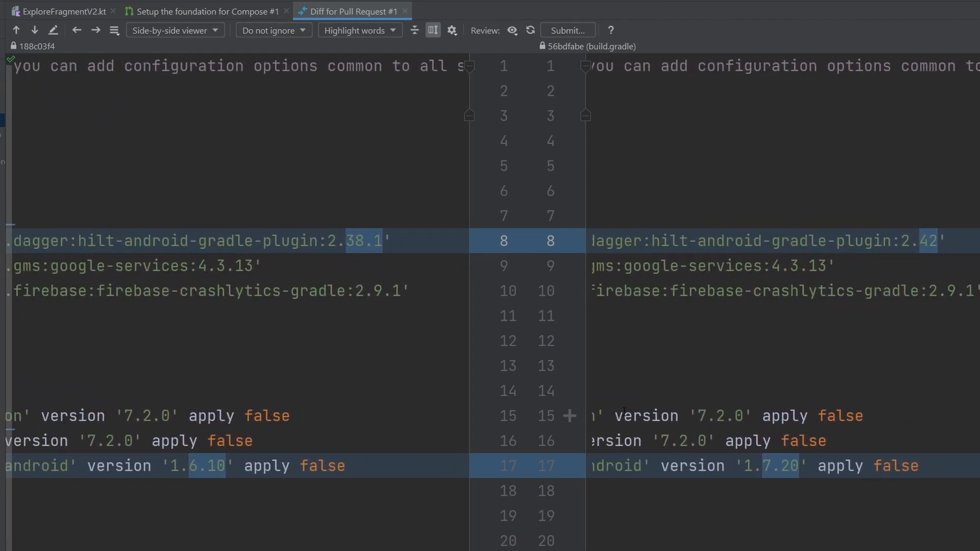
{"action": "left_click", "coordinate": [61, 9]}
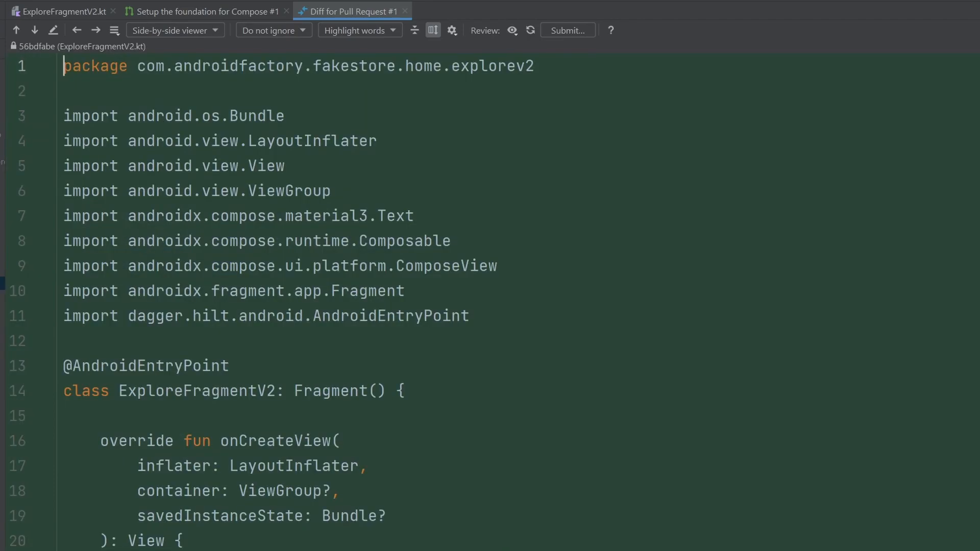
{"action": "scroll", "scroll_direction": "down", "scroll_amount": 3}
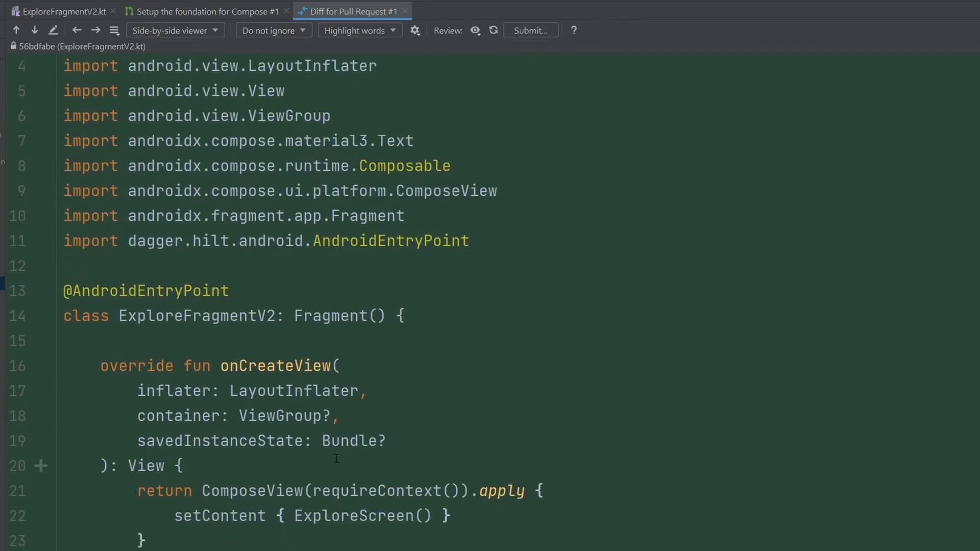
{"action": "scroll", "scroll_direction": "down", "scroll_amount": 3}
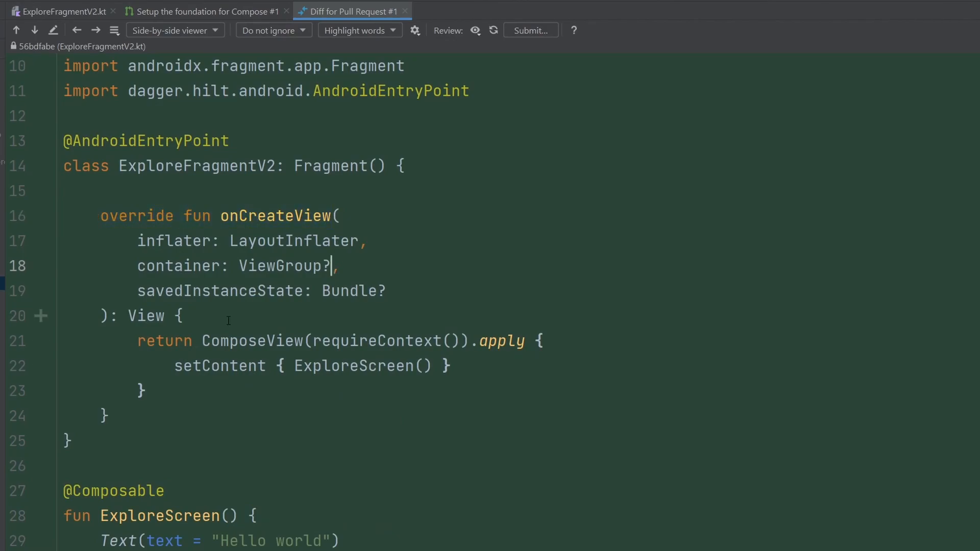
{"action": "left_click_drag", "start_coordinate": [138, 341], "coordinate": [147, 391]}
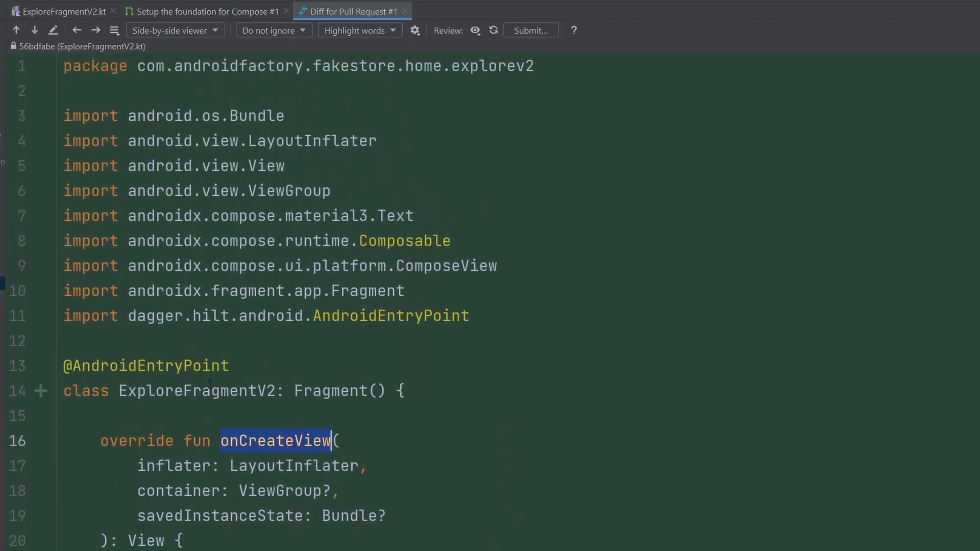
{"action": "scroll", "scroll_direction": "down", "scroll_amount": 3}
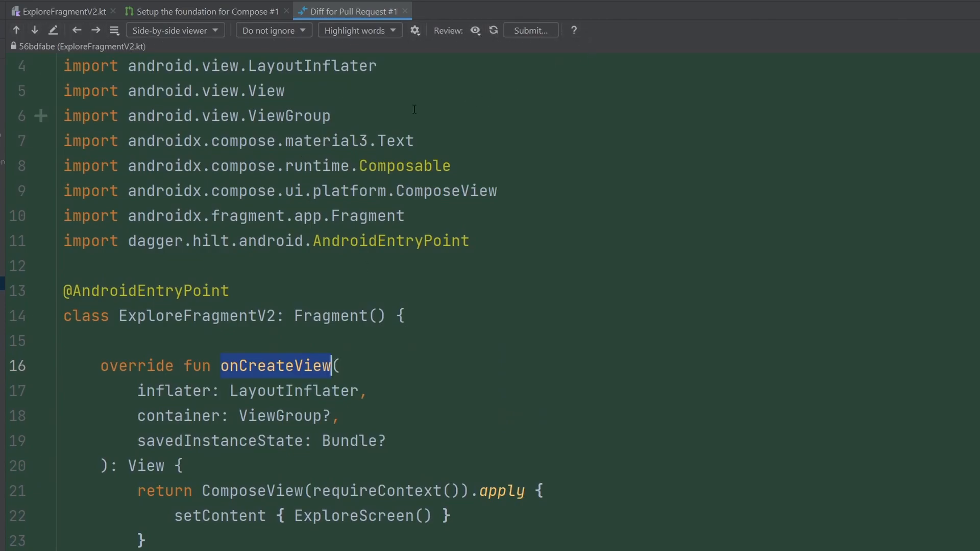
Step: Switch the diff from Side-by-side to Unified viewer, showing build.gradle's version bumps inline
{"action": "left_click", "coordinate": [175, 29]}
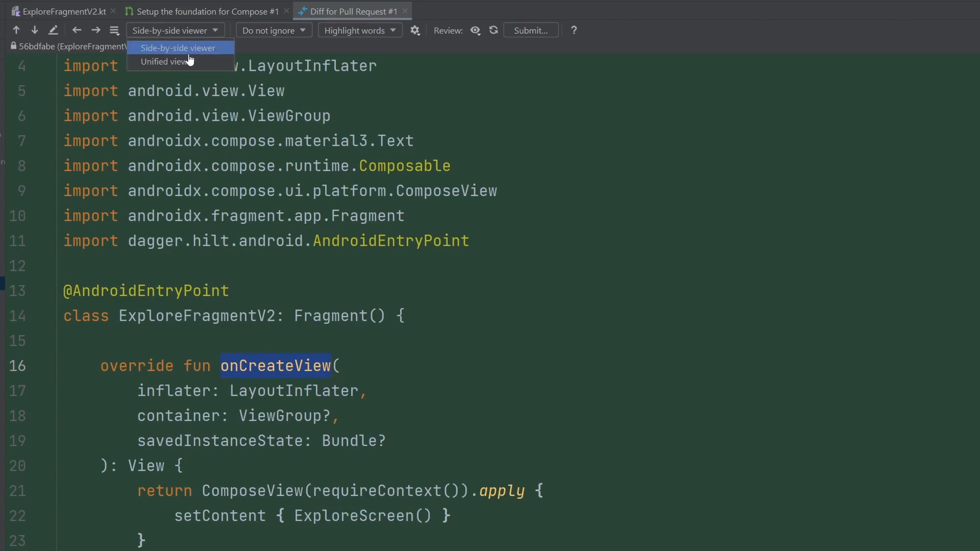
{"action": "left_click", "coordinate": [177, 47]}
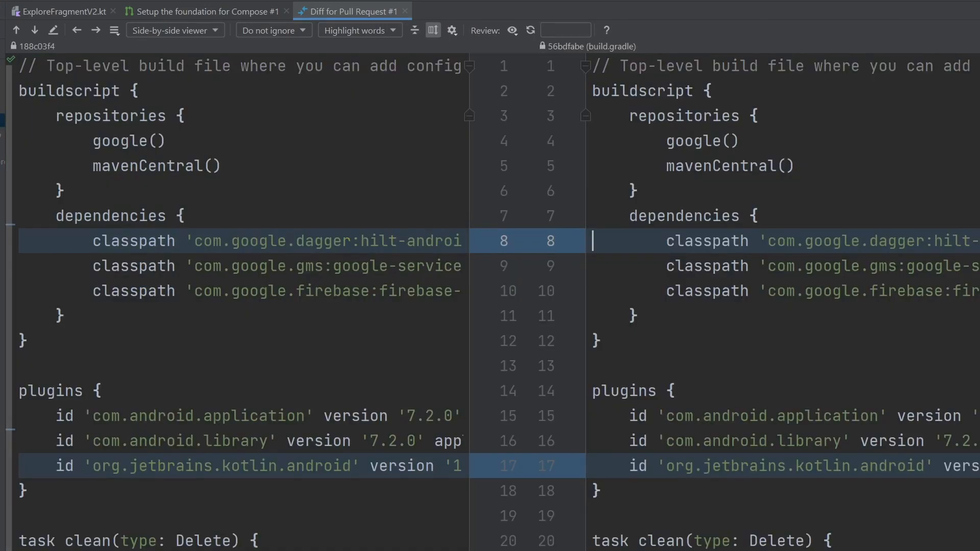
{"action": "left_click", "coordinate": [174, 30]}
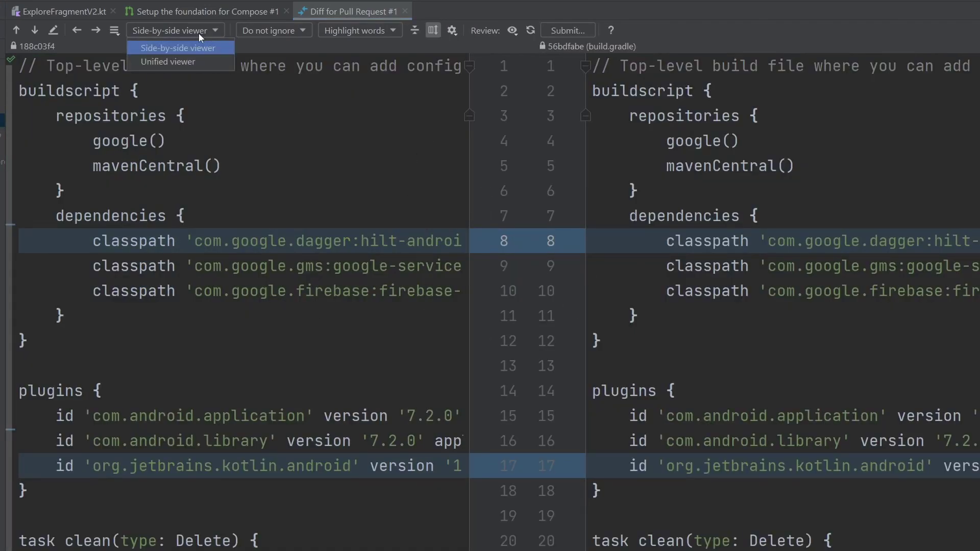
{"action": "left_click", "coordinate": [167, 61]}
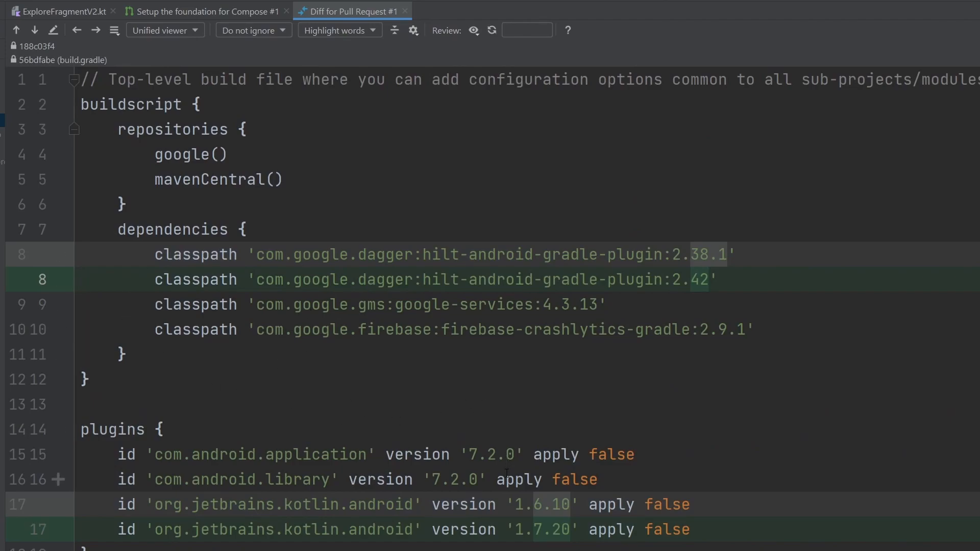
{"action": "scroll", "scroll_direction": "down", "scroll_amount": 3}
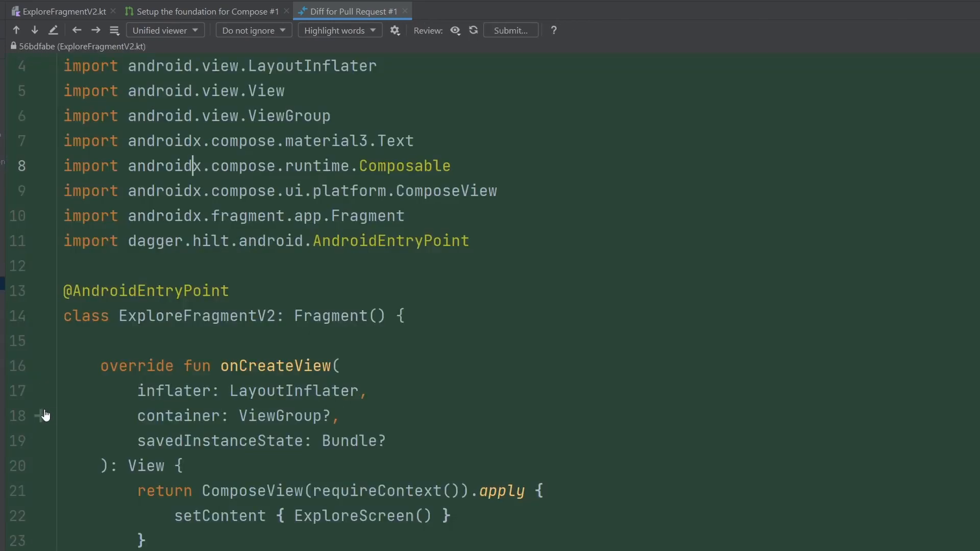
Step: Attach the multiline comment 'Compose for the win!' to lines 27–30 of ExploreFragmentV2.kt
{"action": "left_click", "coordinate": [41, 417]}
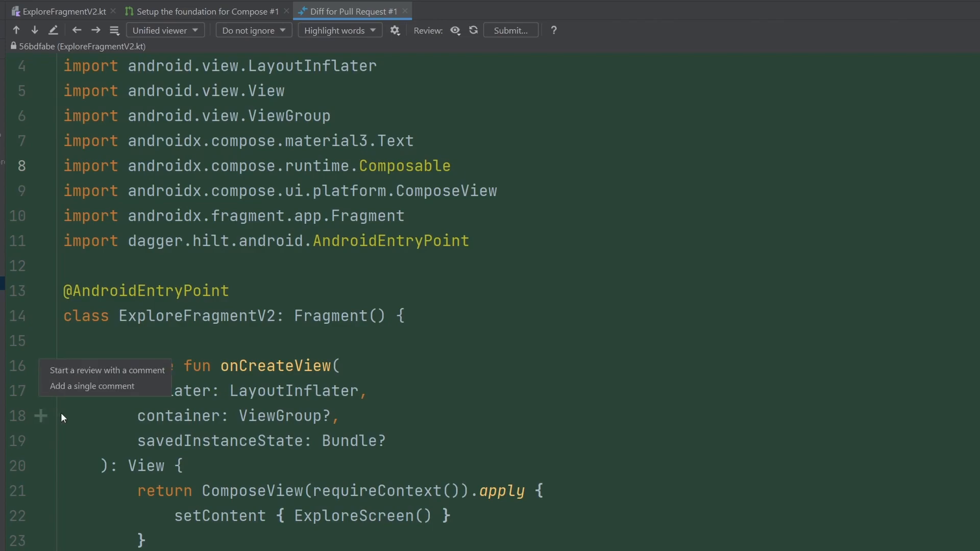
{"action": "mouse_move", "coordinate": [94, 386]}
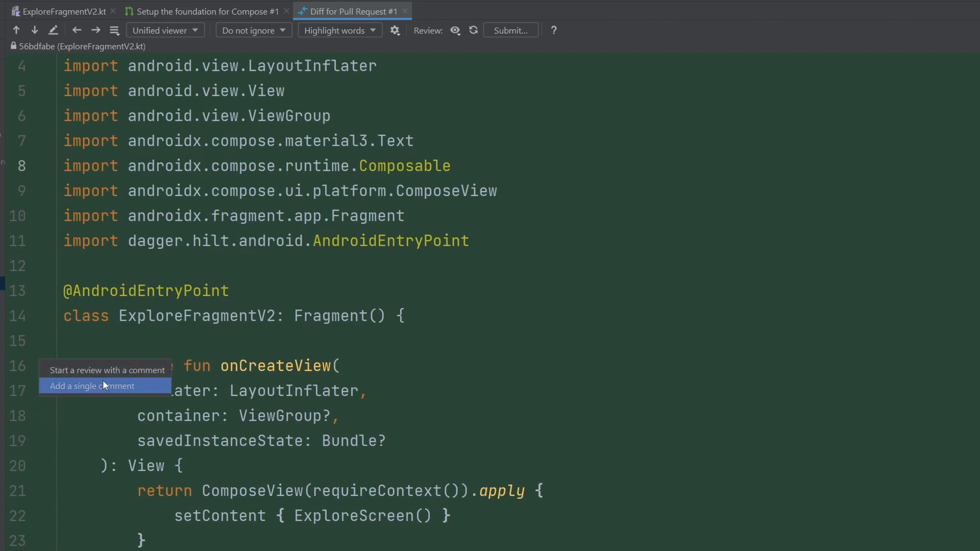
{"action": "left_click", "coordinate": [91, 386]}
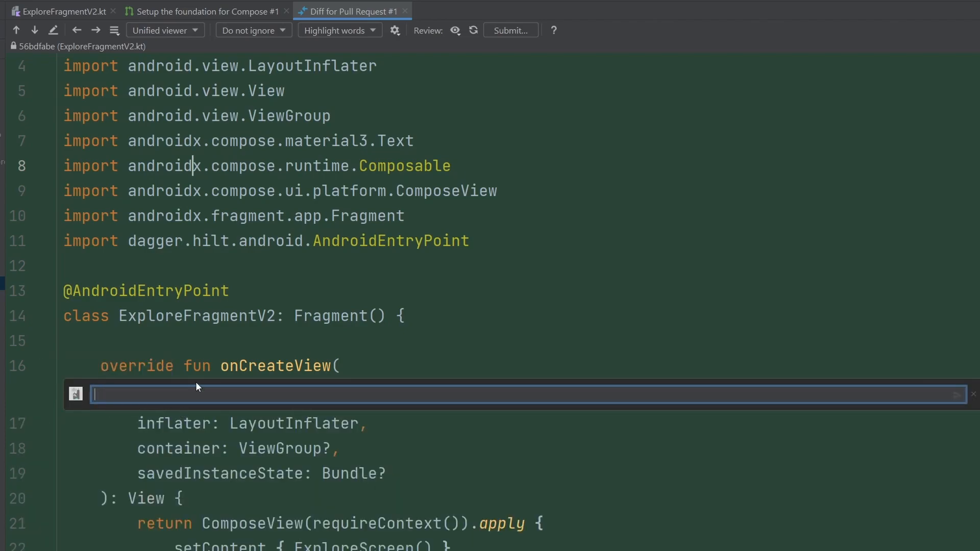
{"action": "type", "text": "f"}
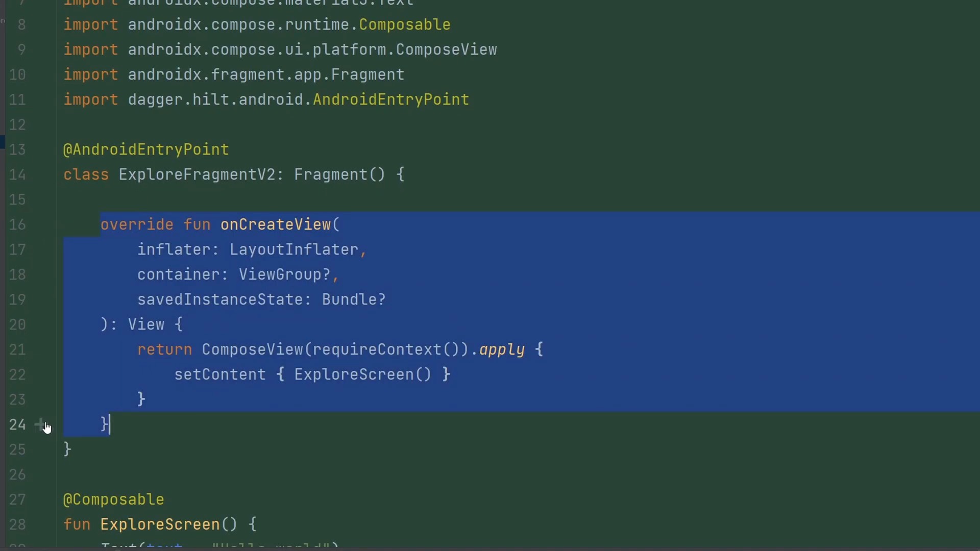
{"action": "left_click", "coordinate": [37, 425]}
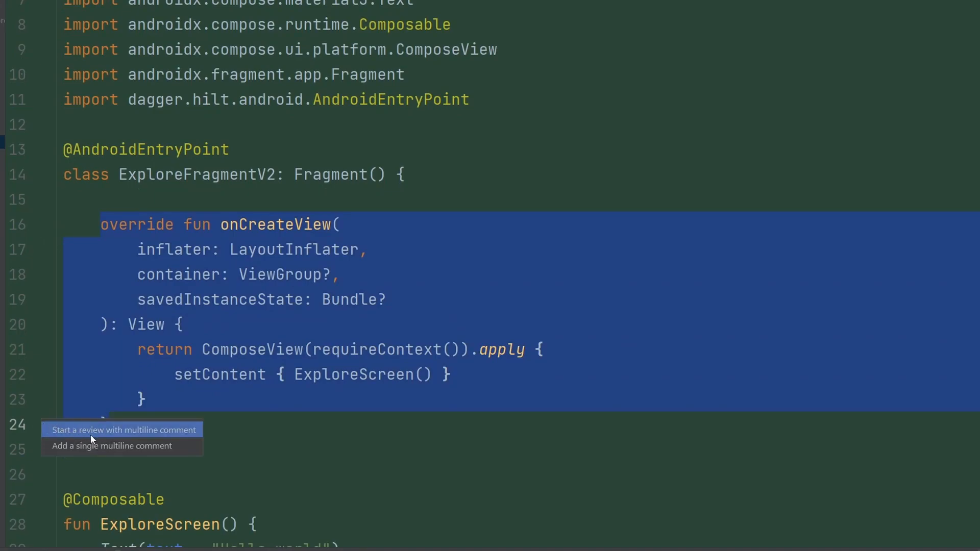
{"action": "mouse_move", "coordinate": [142, 438]}
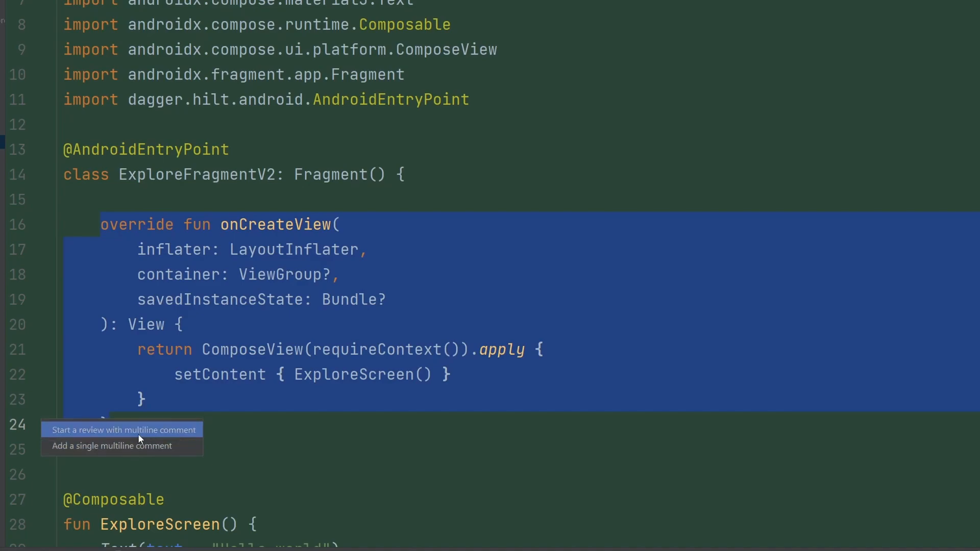
{"action": "mouse_move", "coordinate": [127, 447]}
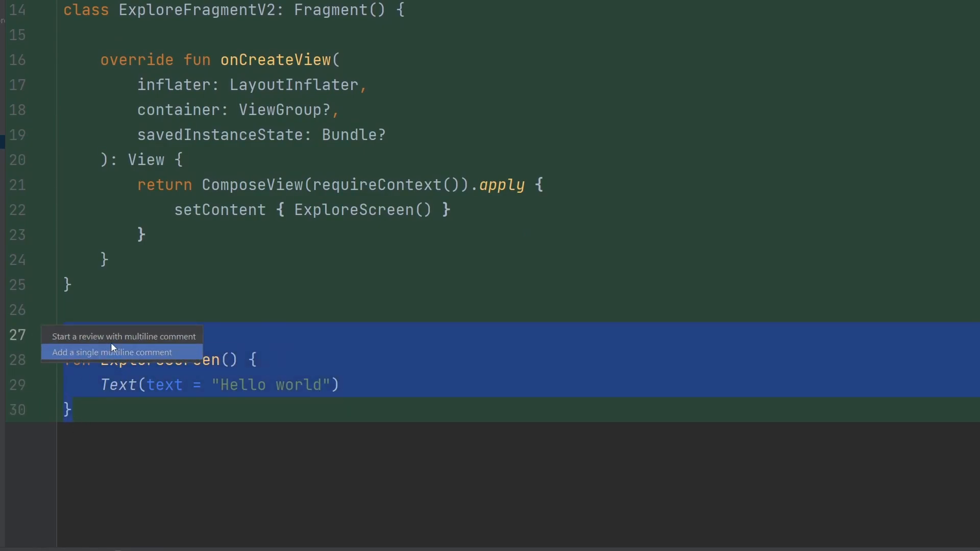
{"action": "left_click", "coordinate": [111, 352]}
{"action": "type", "text": "Compose for the wi"}
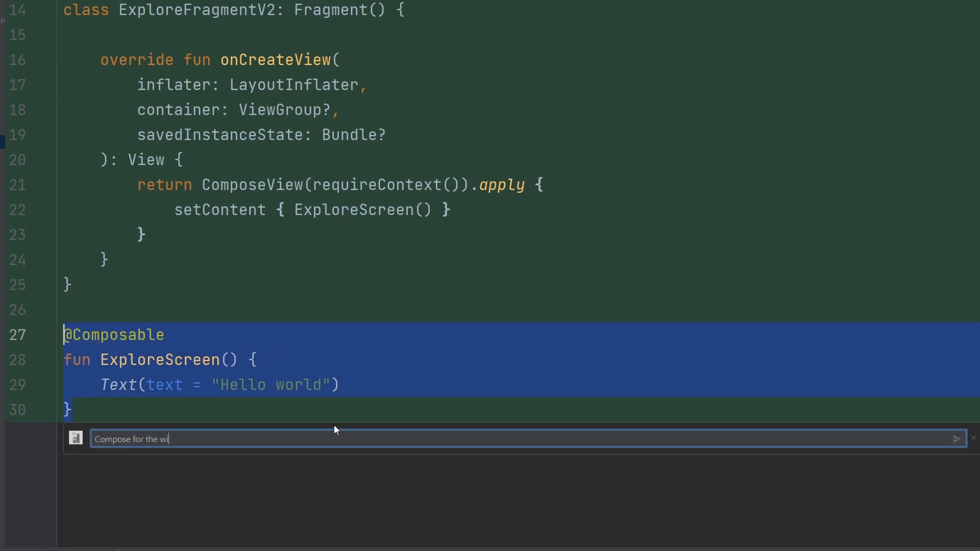
{"action": "type", "text": "n!"}
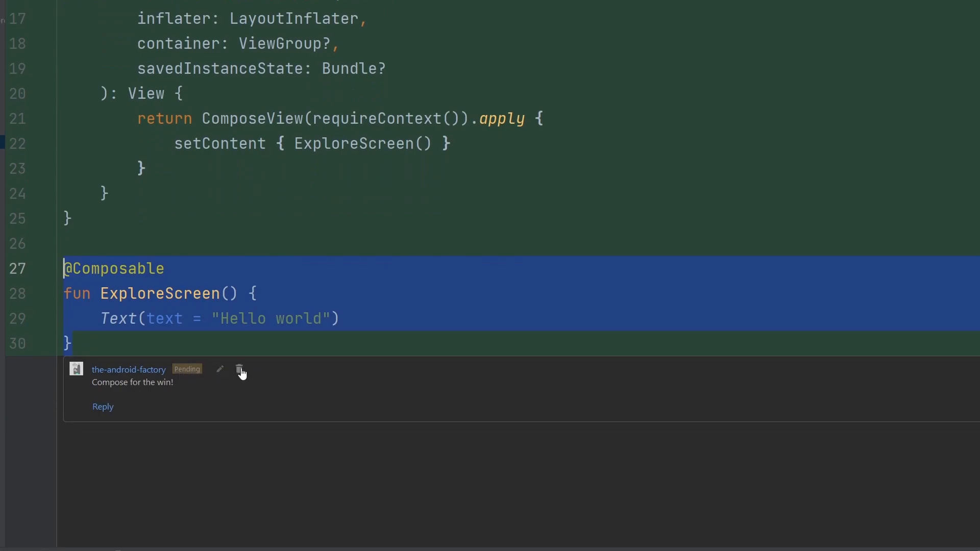
{"action": "mouse_move", "coordinate": [104, 410]}
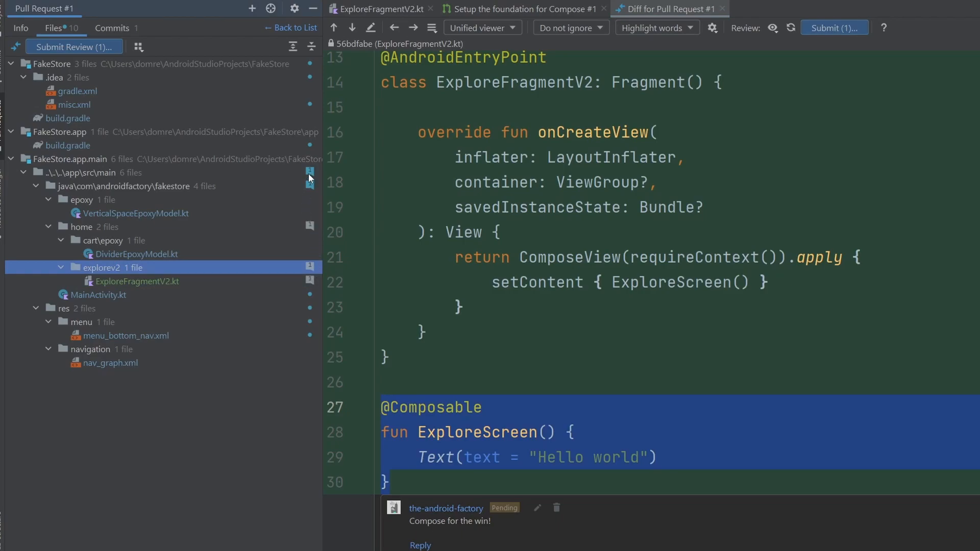
{"action": "mouse_move", "coordinate": [156, 320]}
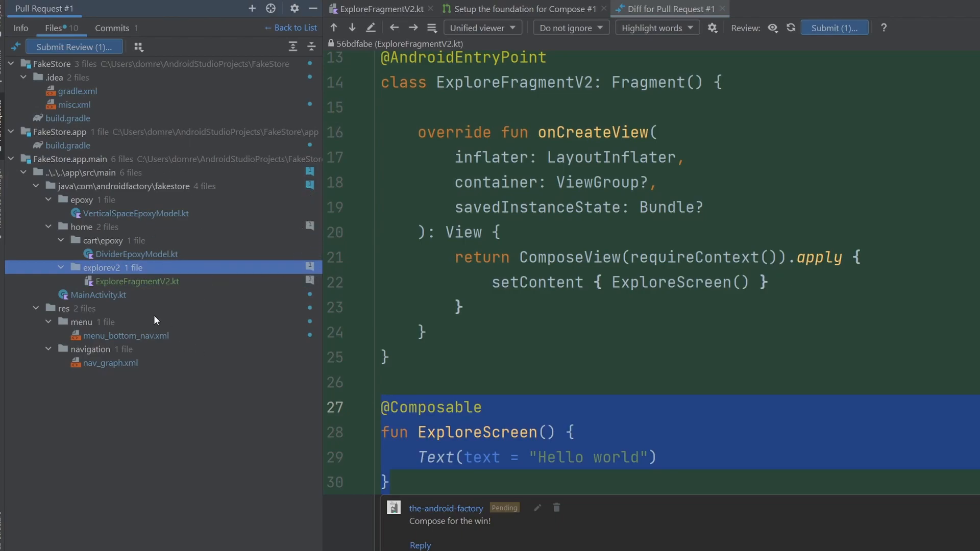
{"action": "mouse_move", "coordinate": [307, 294]}
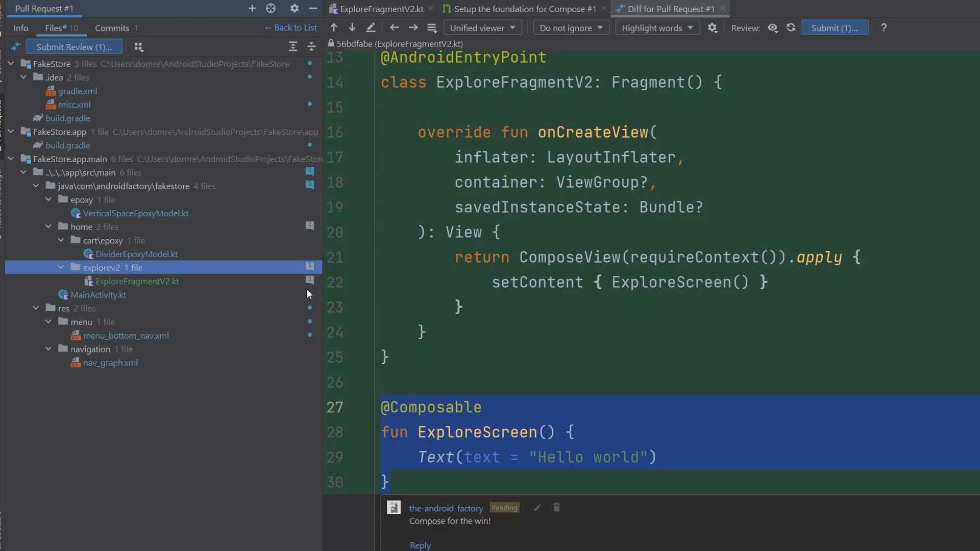
{"action": "left_click", "coordinate": [98, 295]}
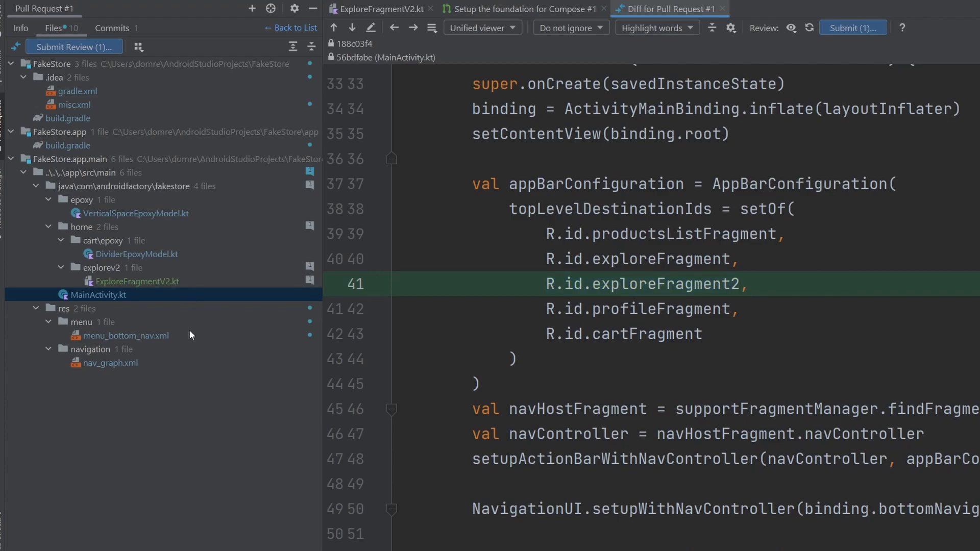
{"action": "left_click", "coordinate": [126, 335]}
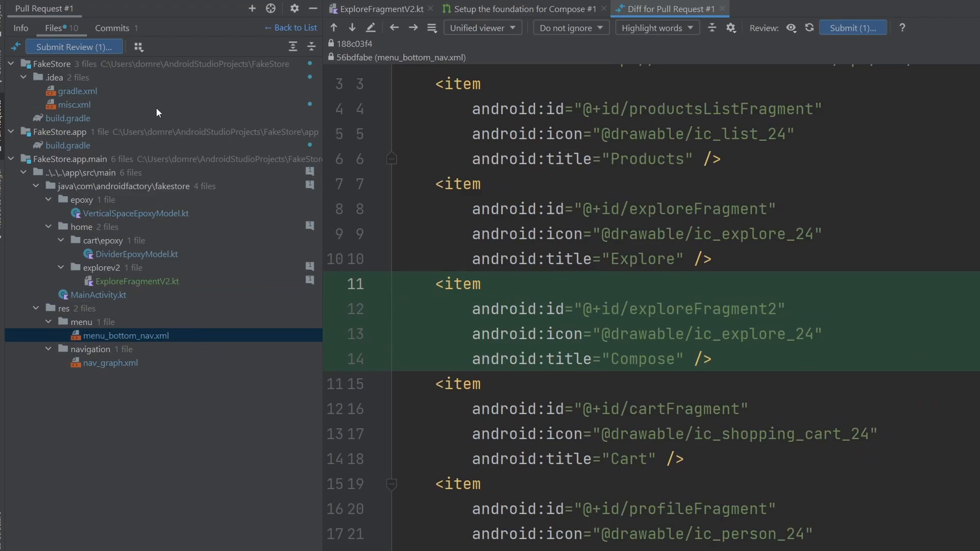
{"action": "mouse_move", "coordinate": [397, 176]}
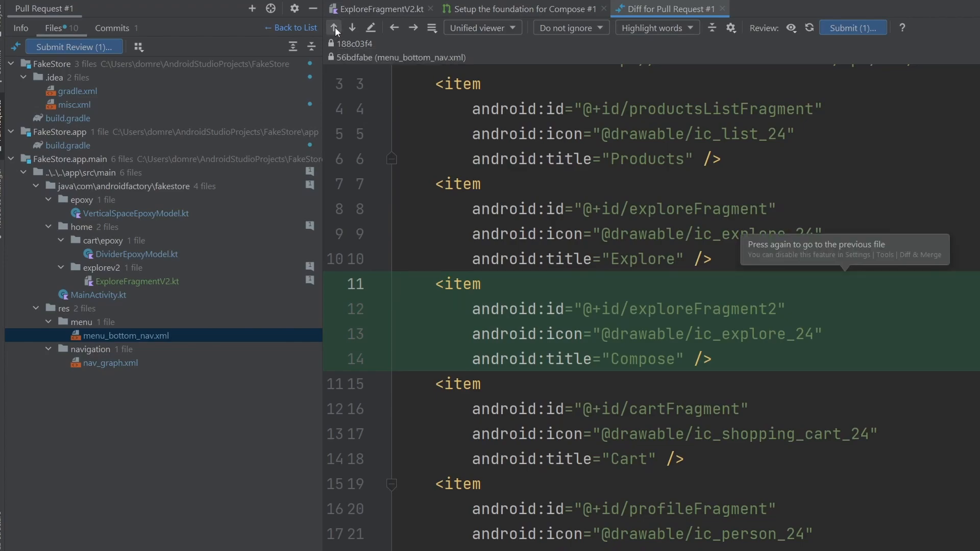
{"action": "left_click", "coordinate": [340, 27]}
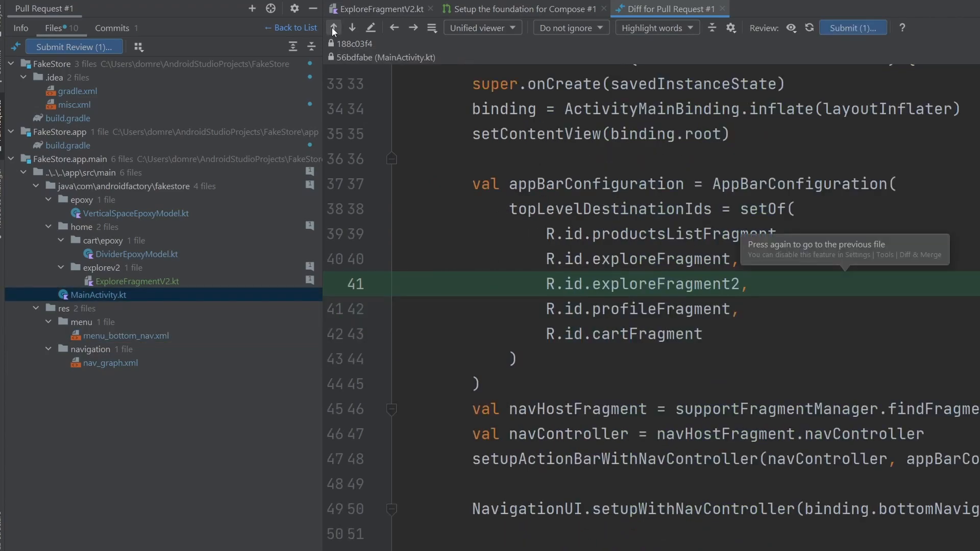
{"action": "left_click", "coordinate": [333, 28]}
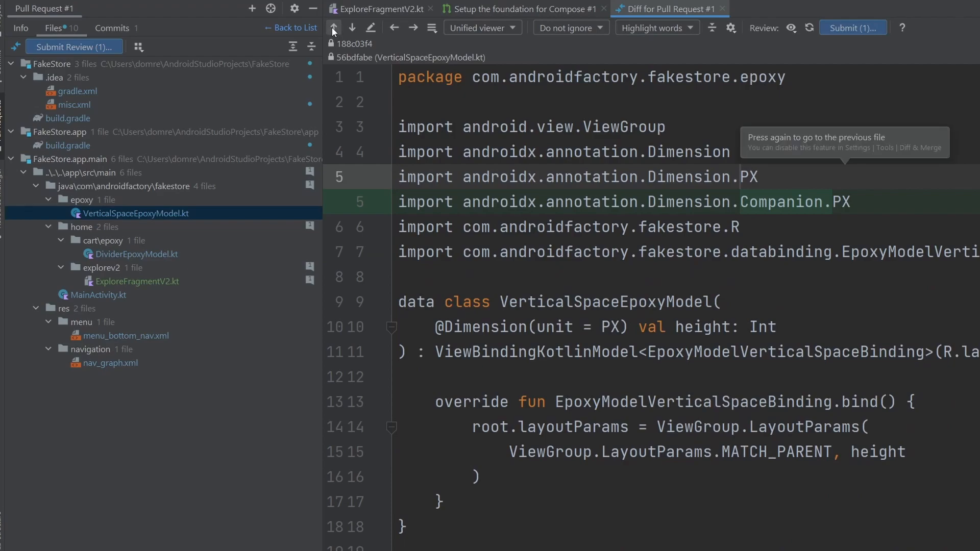
{"action": "left_click", "coordinate": [413, 29]}
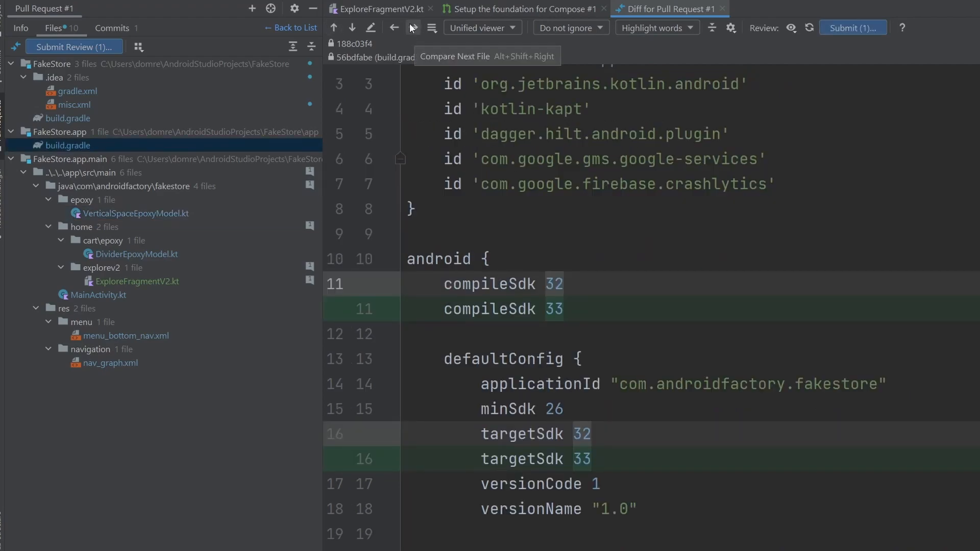
{"action": "left_click", "coordinate": [413, 27]}
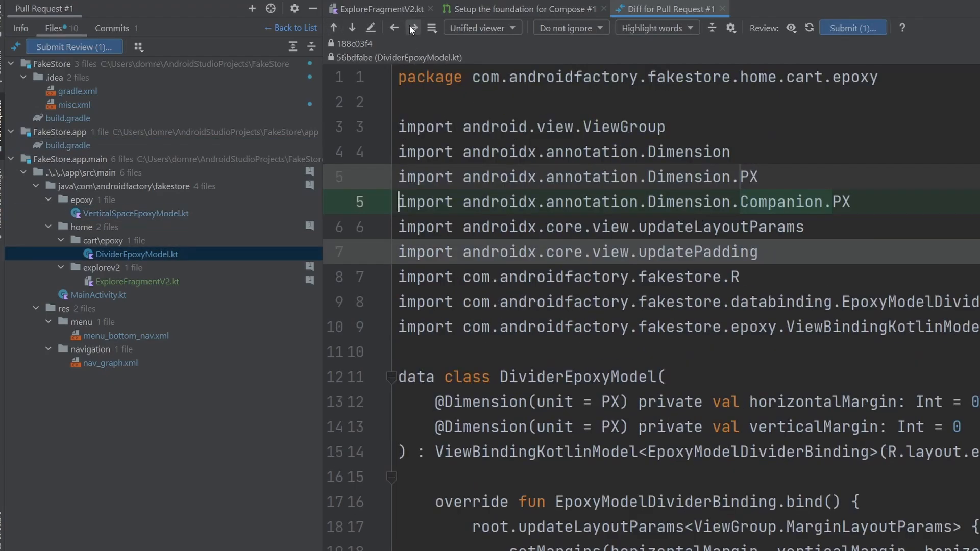
{"action": "left_click", "coordinate": [137, 282]}
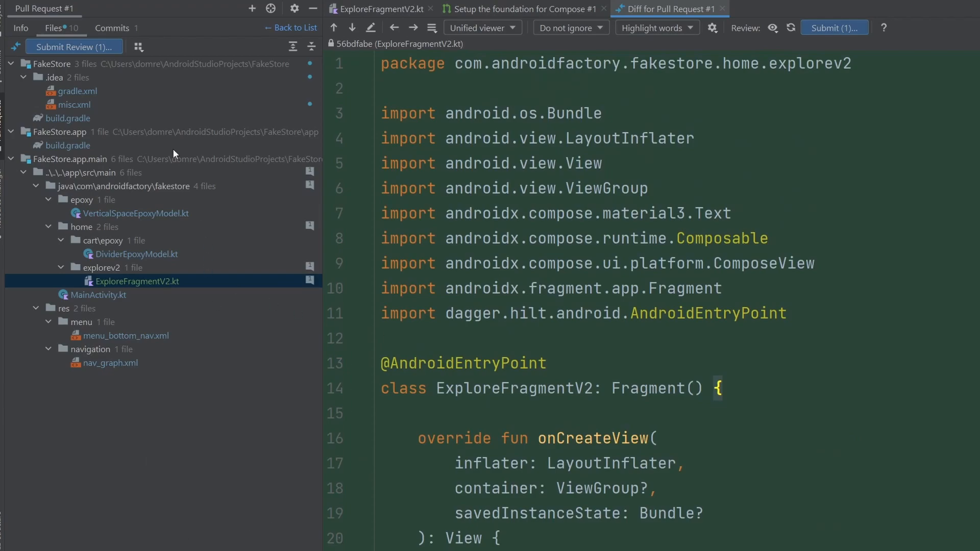
Step: Submit the review with the comment 'Looks good to me!' on pull request #1
{"action": "left_click", "coordinate": [73, 47]}
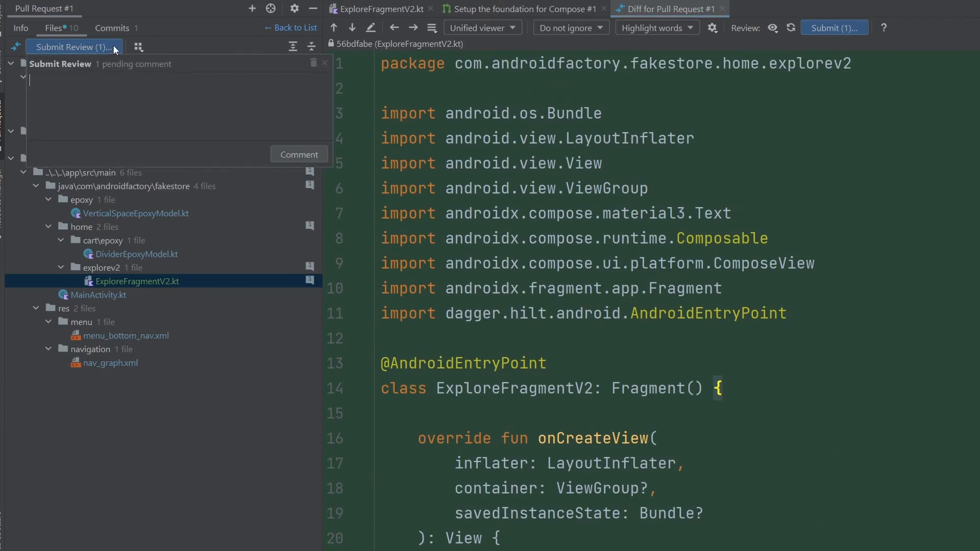
{"action": "type", "text": "Looks good to me!"}
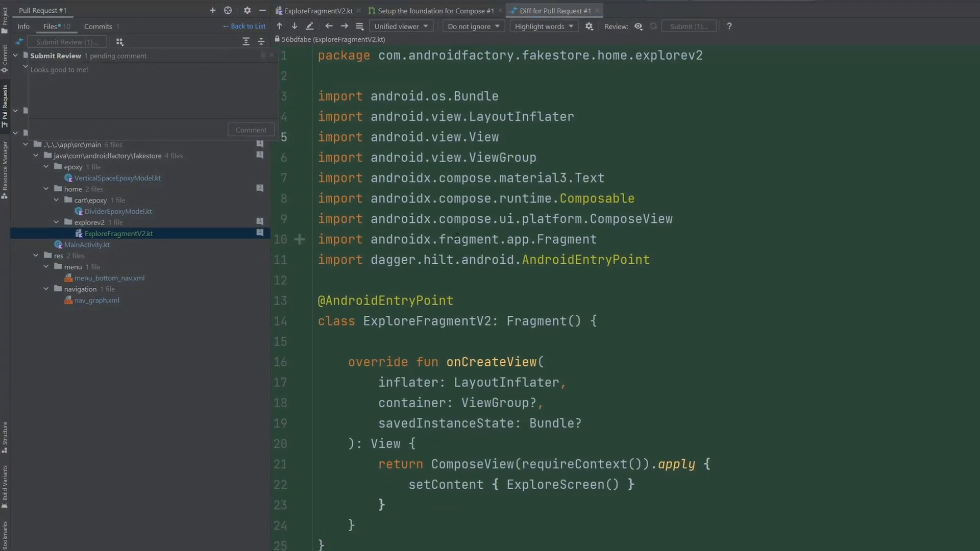
{"action": "left_click", "coordinate": [23, 27]}
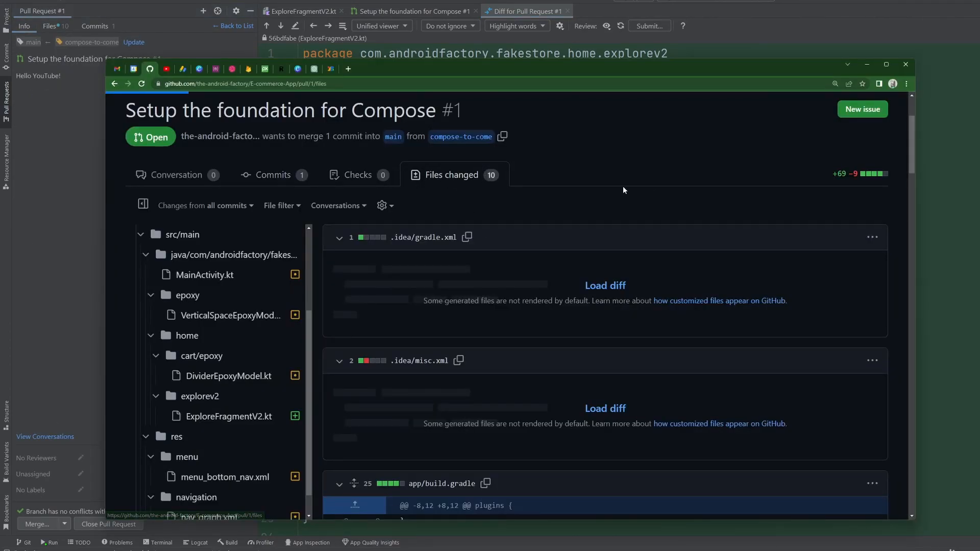
Step: Read the GitHub conversation showing the published review and 'Compose for the win!' comment
{"action": "left_click", "coordinate": [176, 174]}
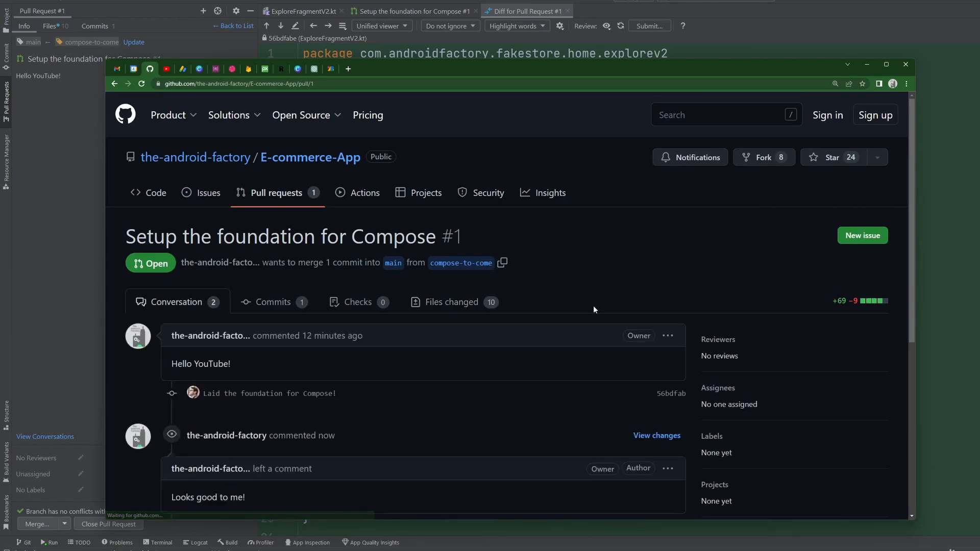
{"action": "scroll", "scroll_direction": "down", "scroll_amount": 3}
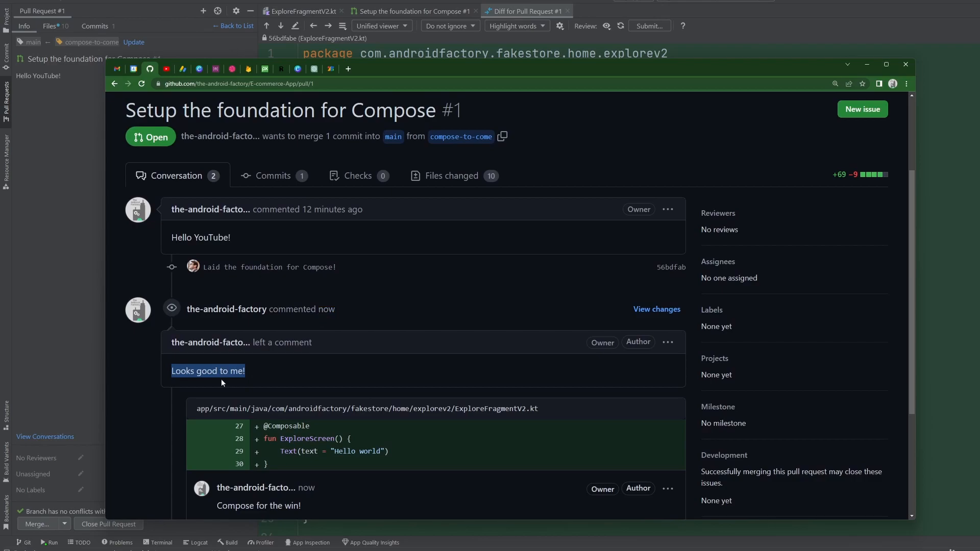
{"action": "scroll", "scroll_direction": "down", "scroll_amount": 3}
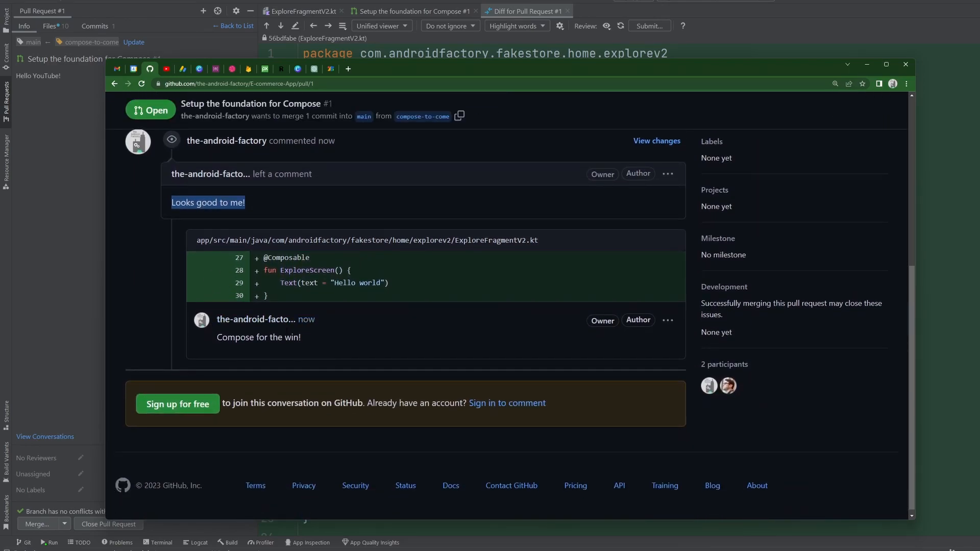
{"action": "mouse_move", "coordinate": [310, 342]}
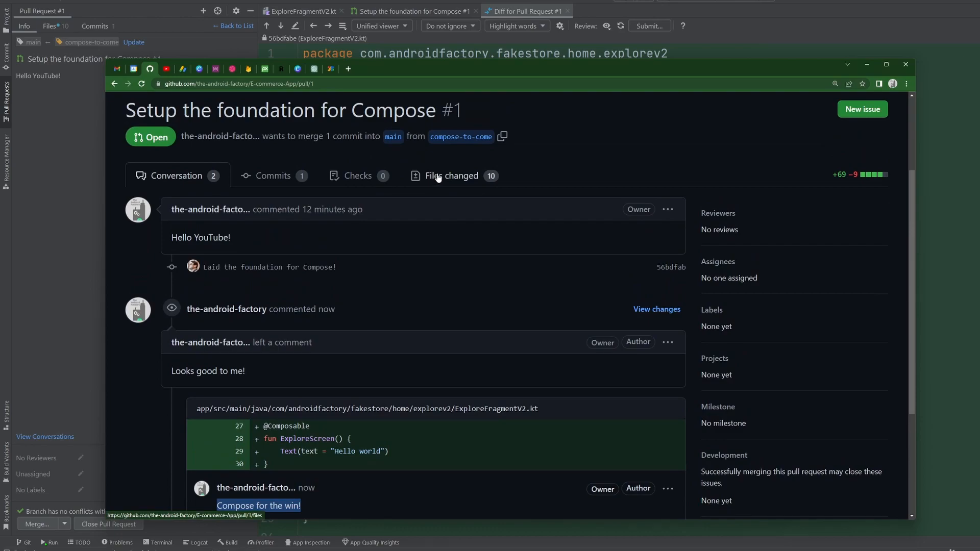
{"action": "mouse_move", "coordinate": [437, 354]}
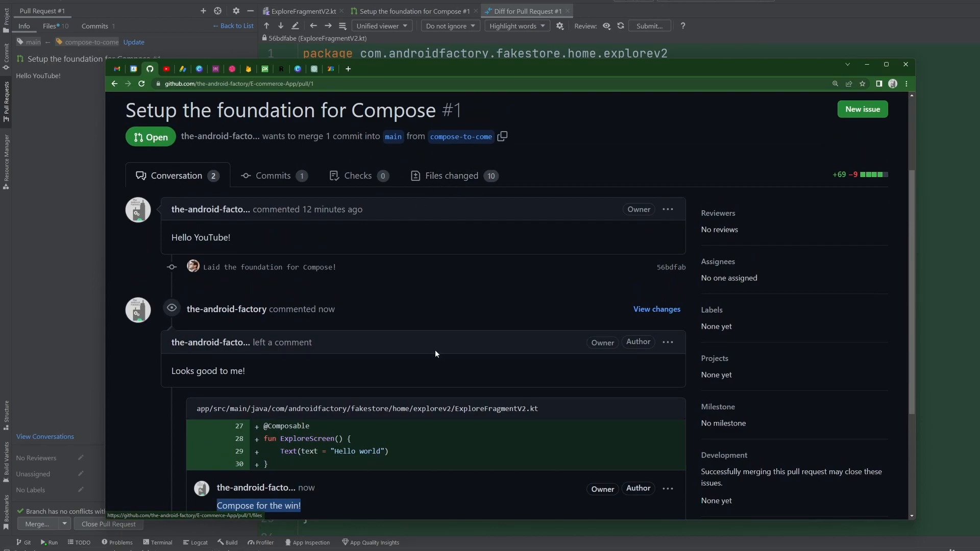
{"action": "scroll", "scroll_direction": "down", "scroll_amount": 3}
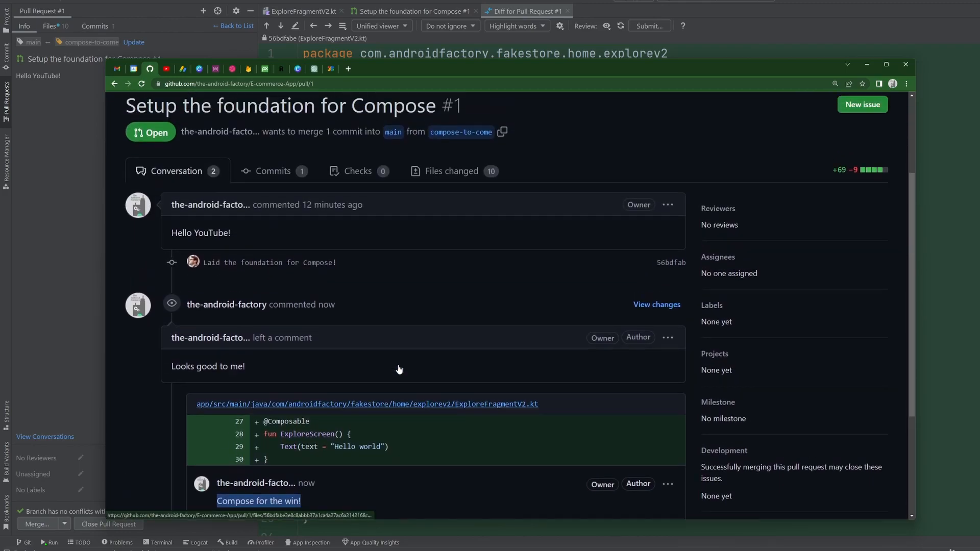
{"action": "scroll", "scroll_direction": "down", "scroll_amount": 3}
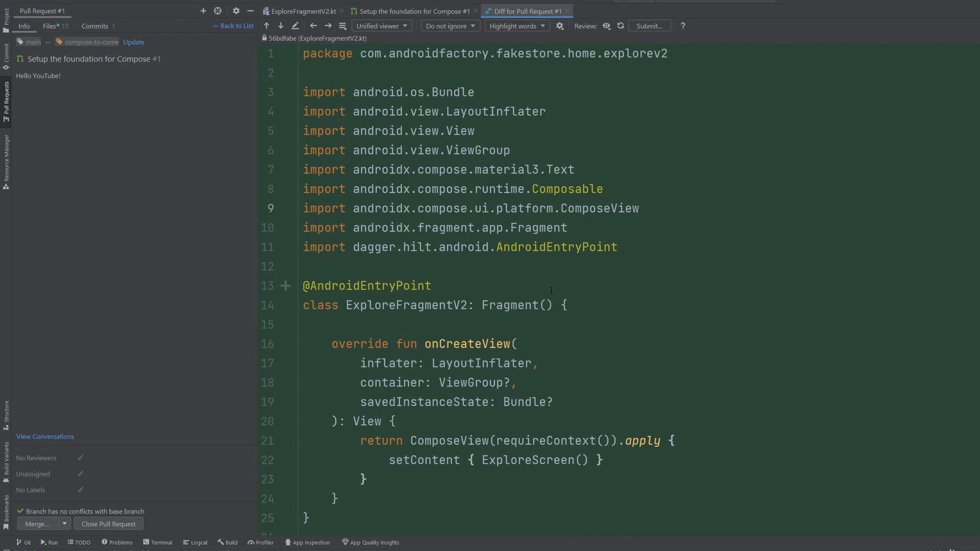
{"action": "mouse_move", "coordinate": [485, 279]}
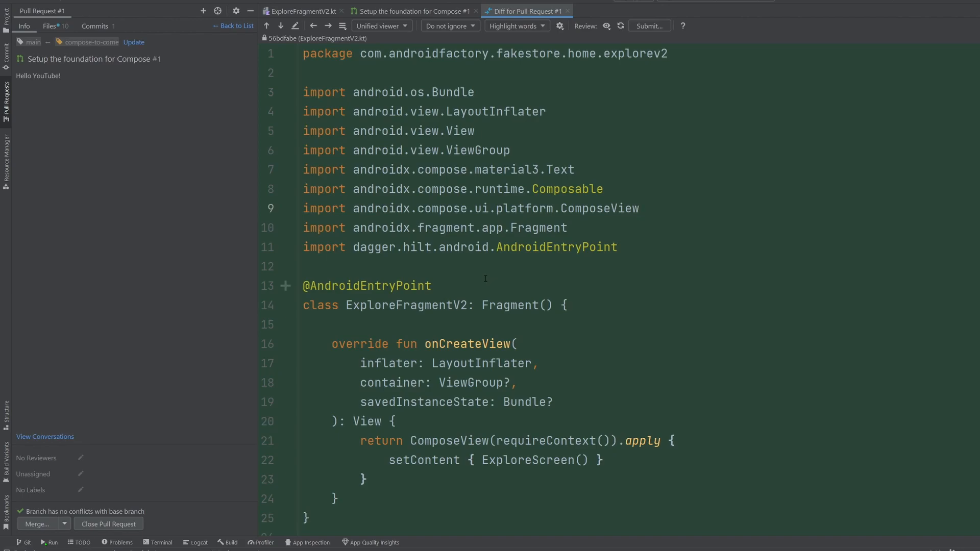
{"action": "mouse_move", "coordinate": [477, 282]}
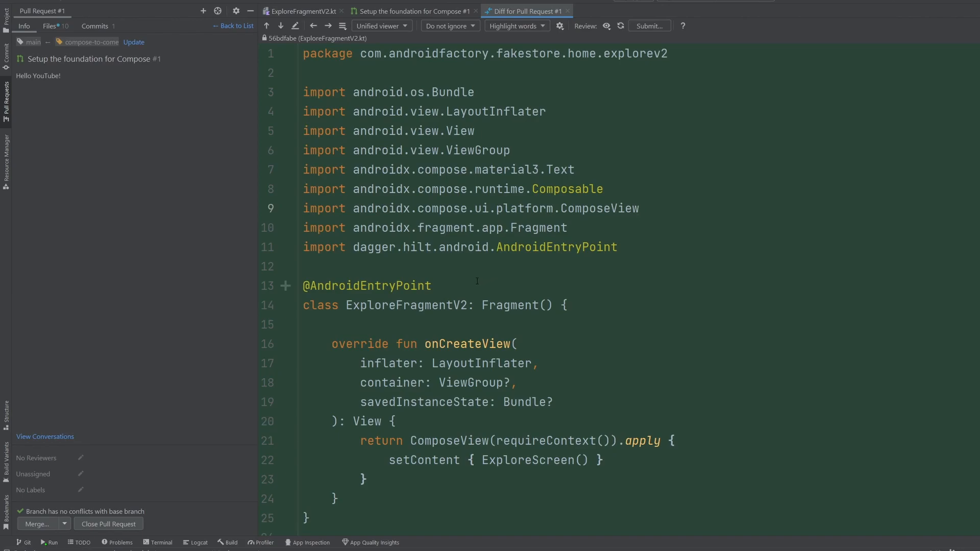
Step: Choose Squash and Merge and confirm merging pull request #1 into main
{"action": "left_click", "coordinate": [61, 524]}
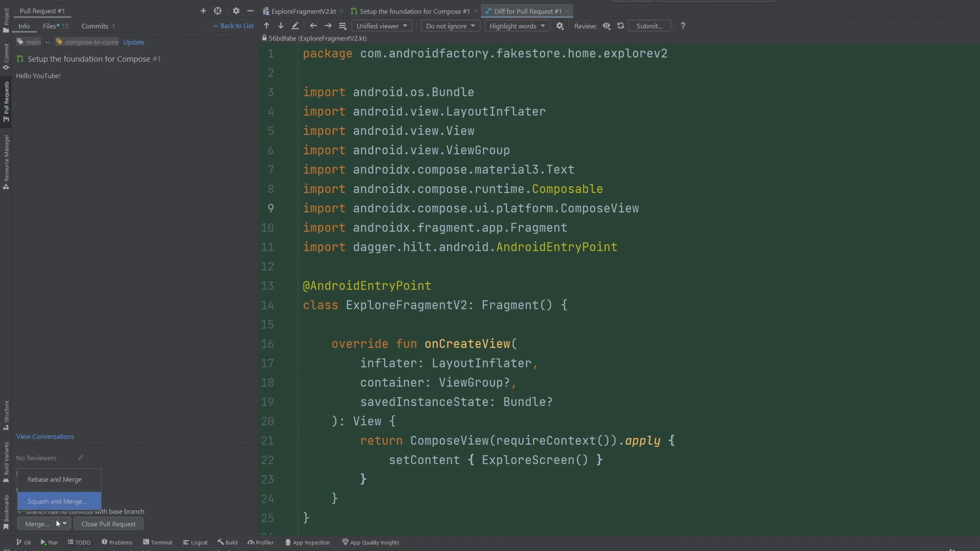
{"action": "left_click", "coordinate": [58, 501]}
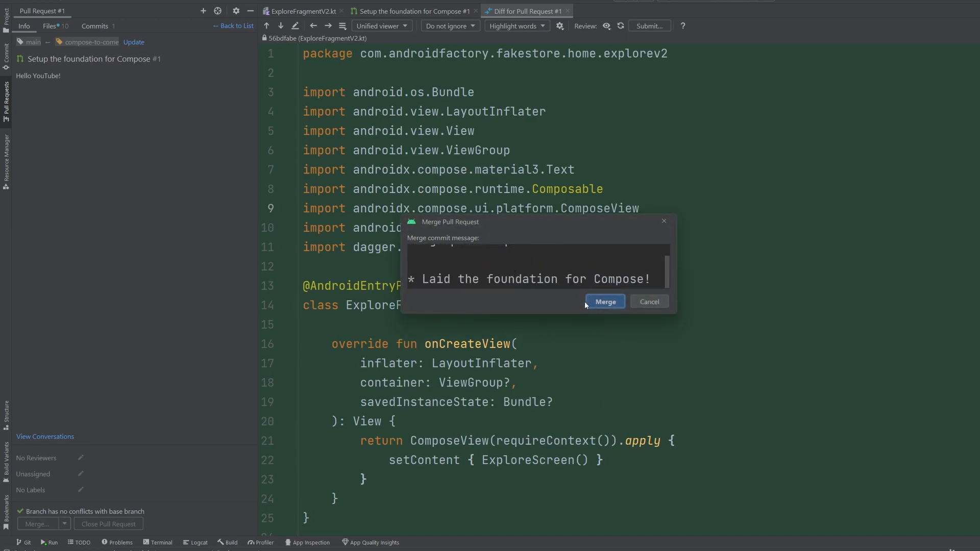
{"action": "left_click", "coordinate": [604, 301]}
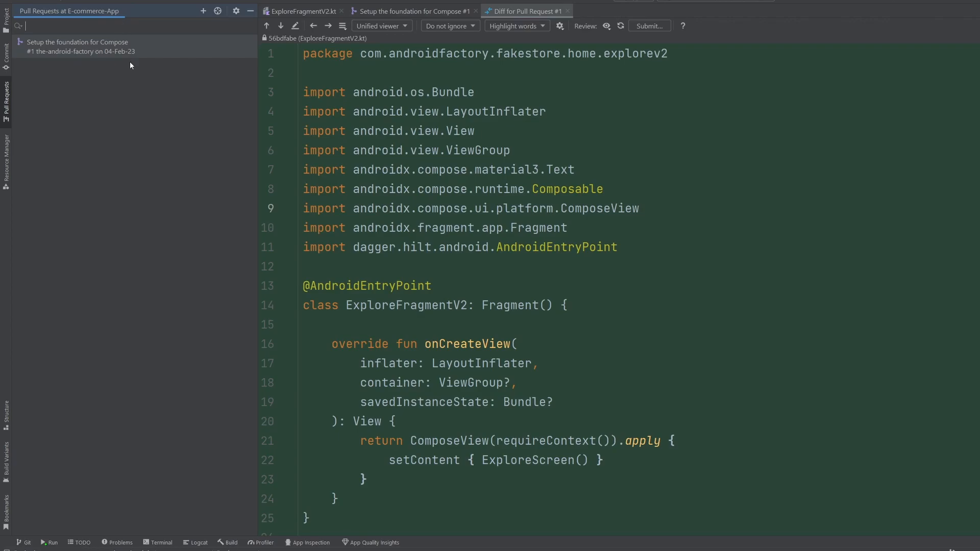
Step: Filter the pull request list to state:open, showing no matching pull requests
{"action": "type", "text": "state:"}
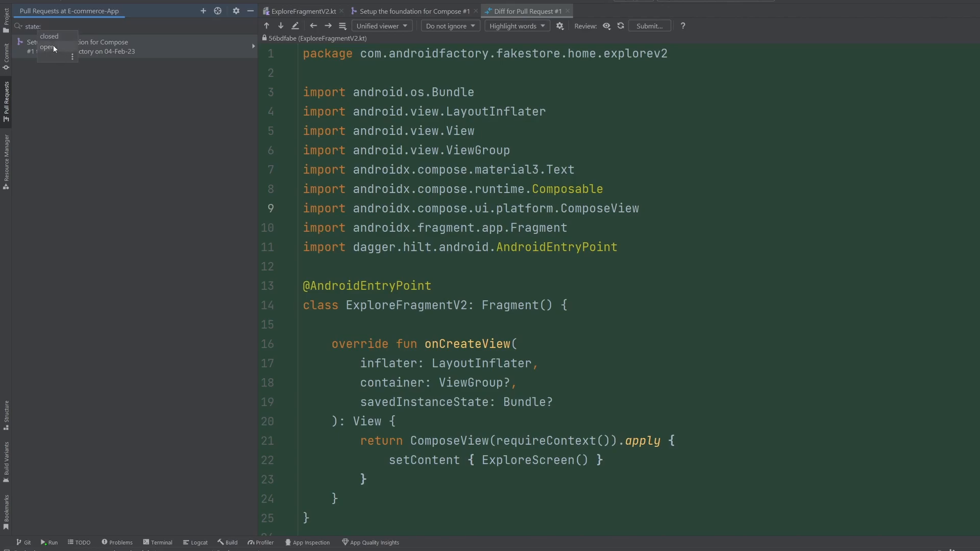
{"action": "left_click", "coordinate": [43, 46]}
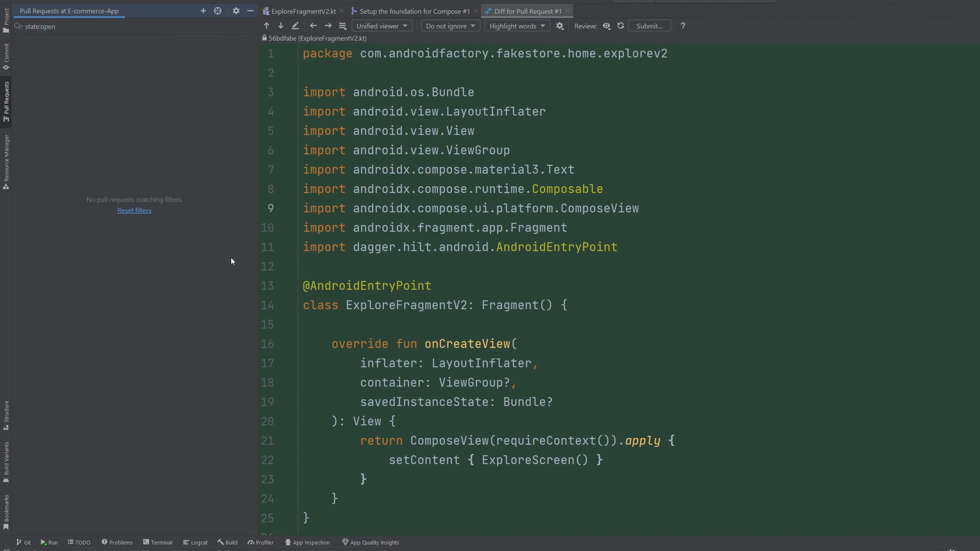
{"action": "mouse_move", "coordinate": [120, 141]}
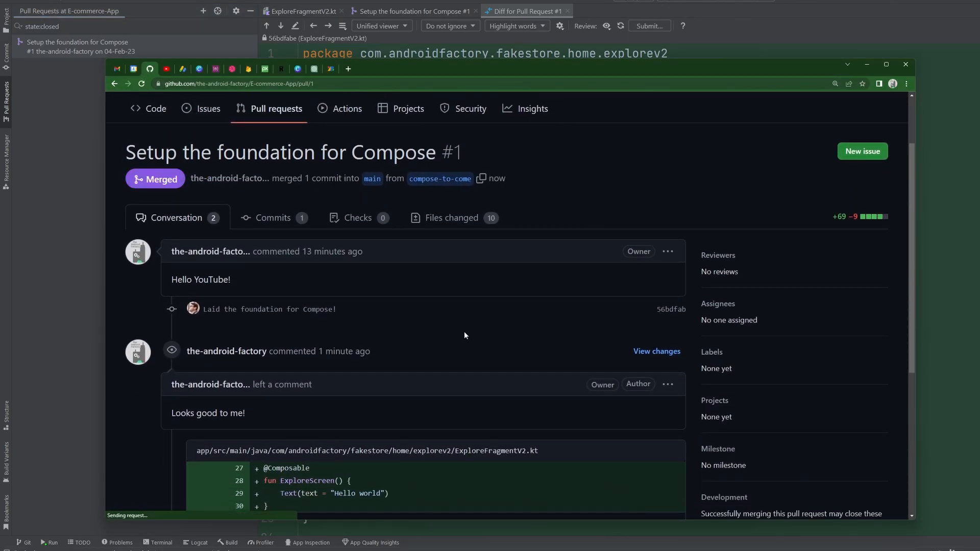
Step: Review the merged PR #1 page and the repository's empty open pull request list
{"action": "scroll", "scroll_direction": "down", "scroll_amount": 3}
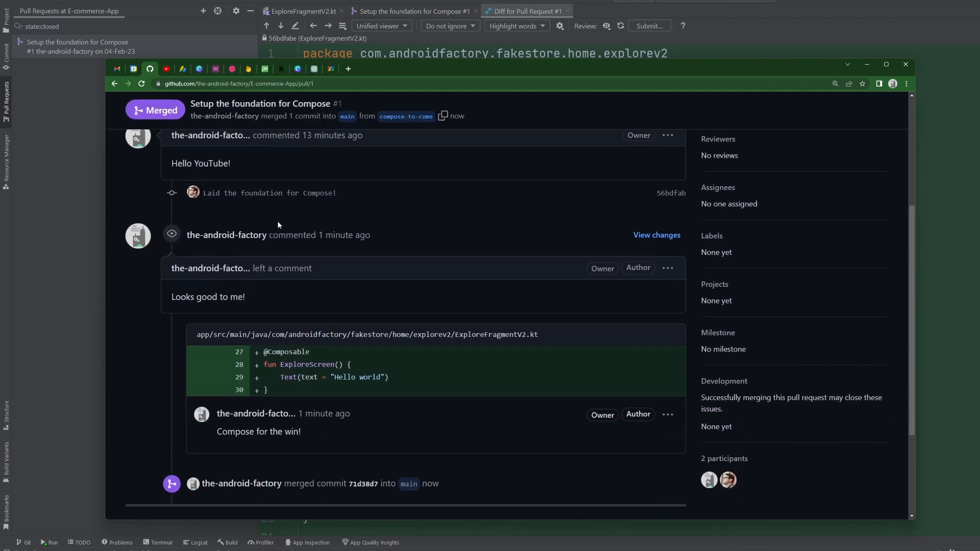
{"action": "scroll", "scroll_direction": "down", "scroll_amount": 3}
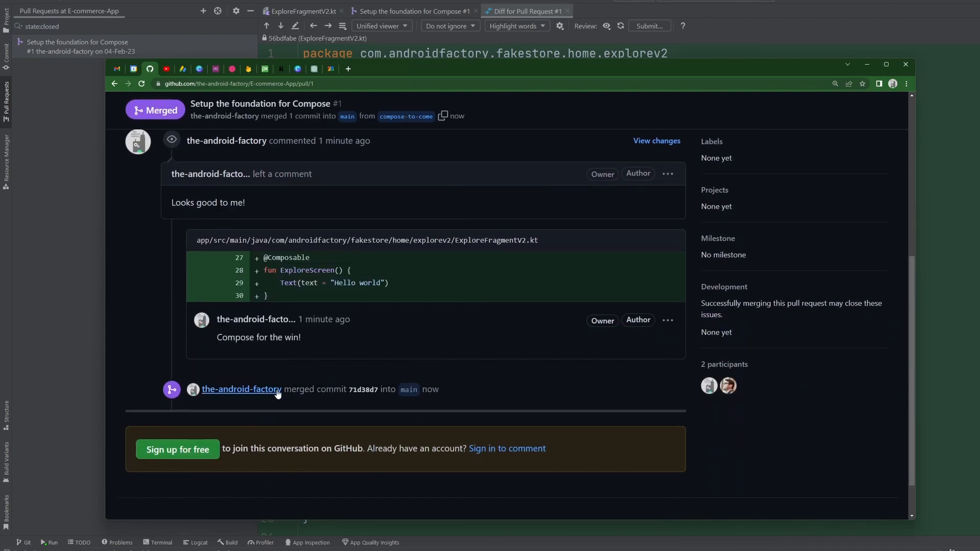
{"action": "mouse_move", "coordinate": [463, 390]}
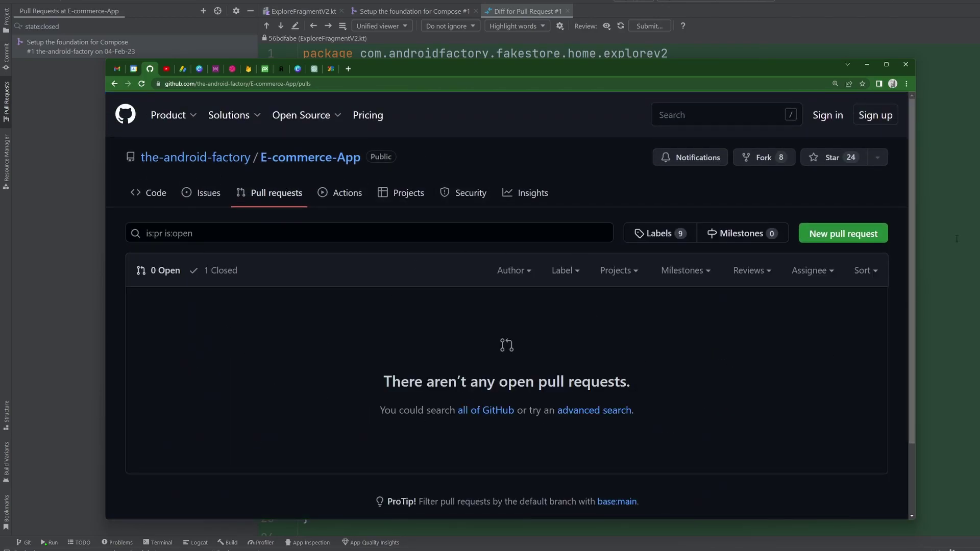
{"action": "left_click", "coordinate": [905, 64]}
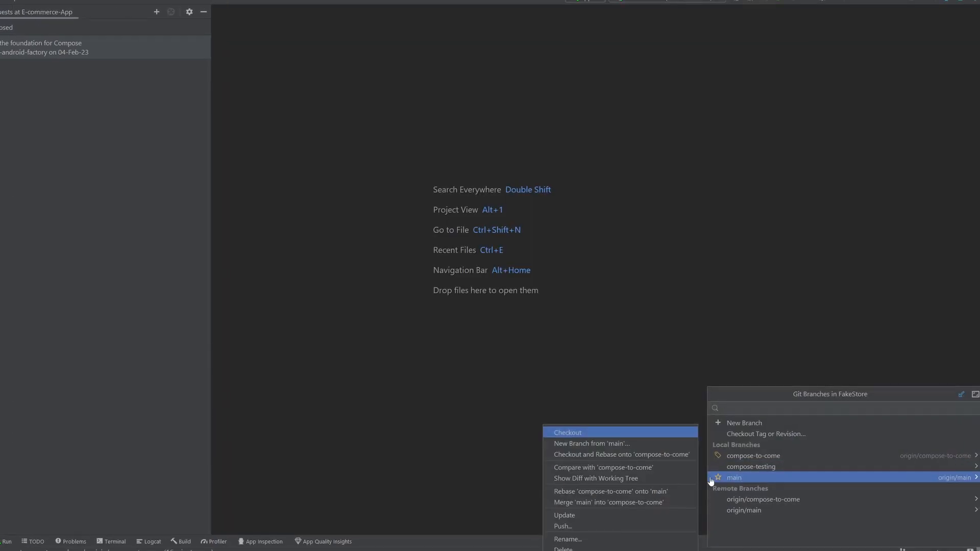
Step: Check out main and update the project by merging incoming changes
{"action": "left_click", "coordinate": [568, 433]}
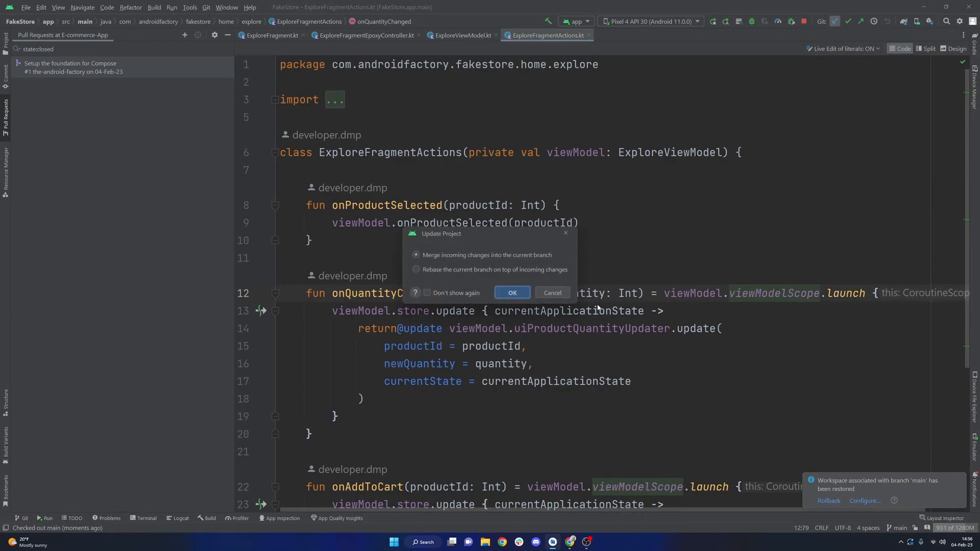
{"action": "left_click", "coordinate": [513, 292]}
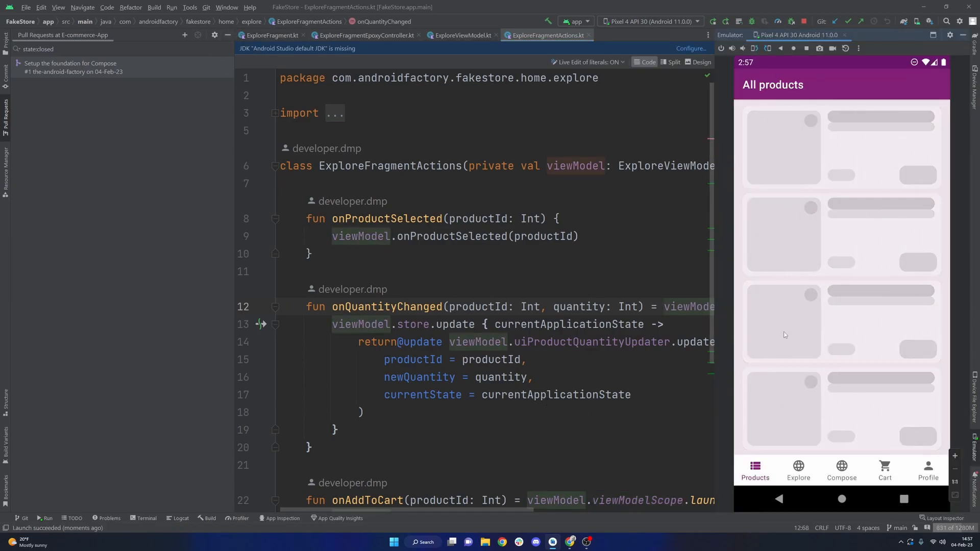
{"action": "mouse_move", "coordinate": [863, 215]}
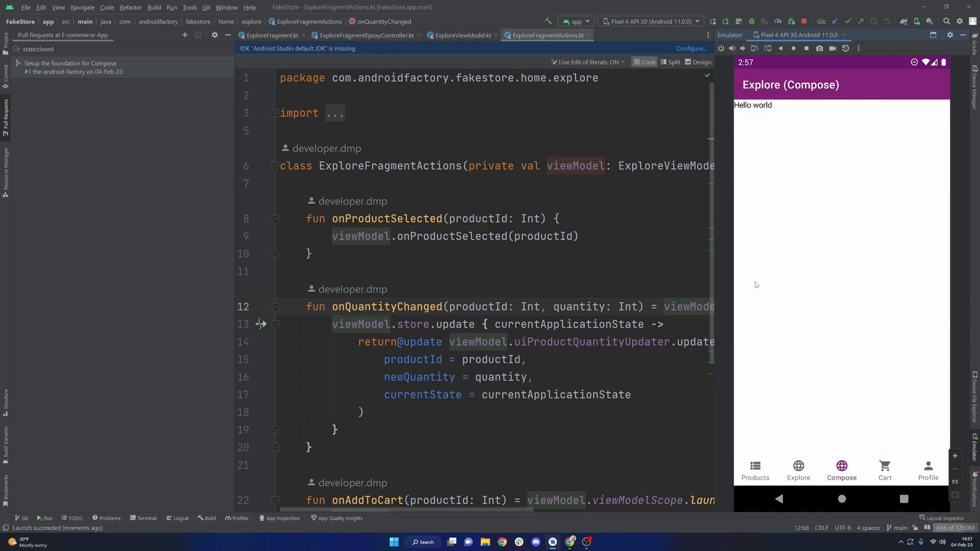
{"action": "mouse_move", "coordinate": [860, 200]}
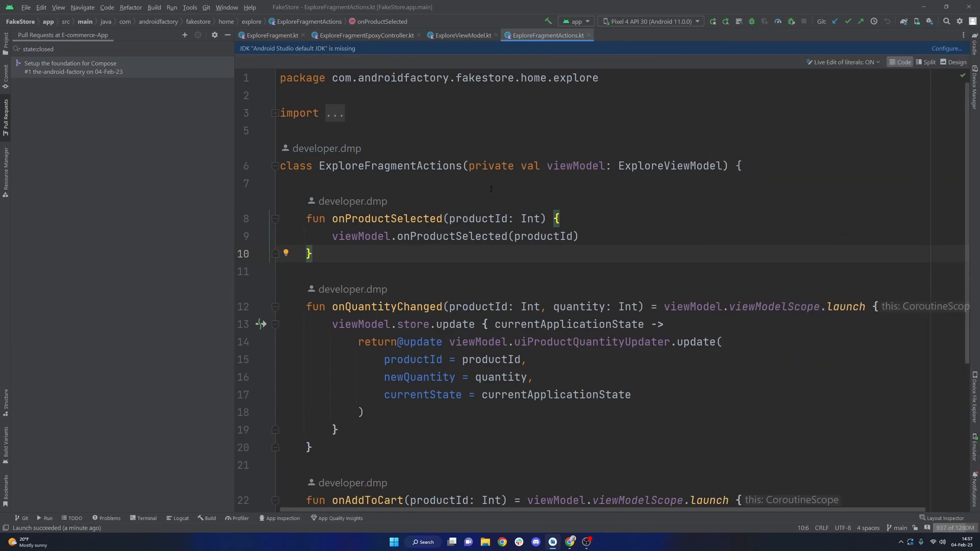
Step: Select the opening lines of the ExploreFragmentActions class in ExploreFragmentActions.kt
{"action": "left_click_drag", "start_coordinate": [331, 166], "coordinate": [331, 431]}
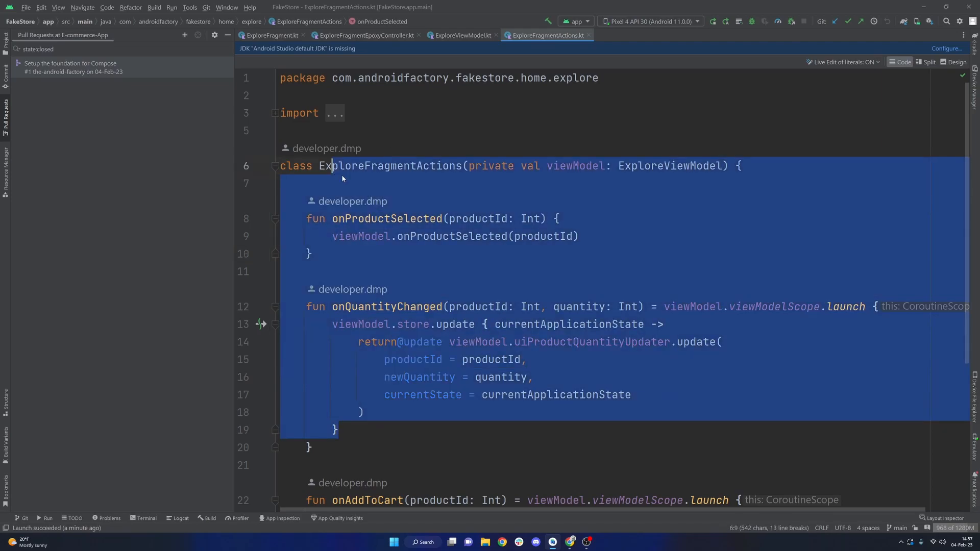